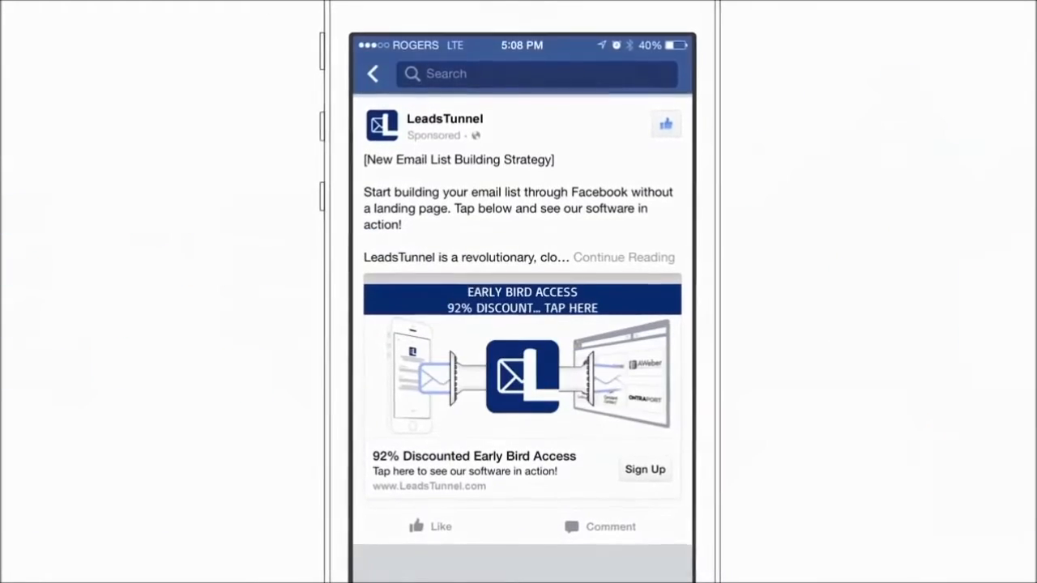
Let the LeadsTunnel promo finish and land on the Facebook Power Editor Campaigns table
scroll("up", 3)
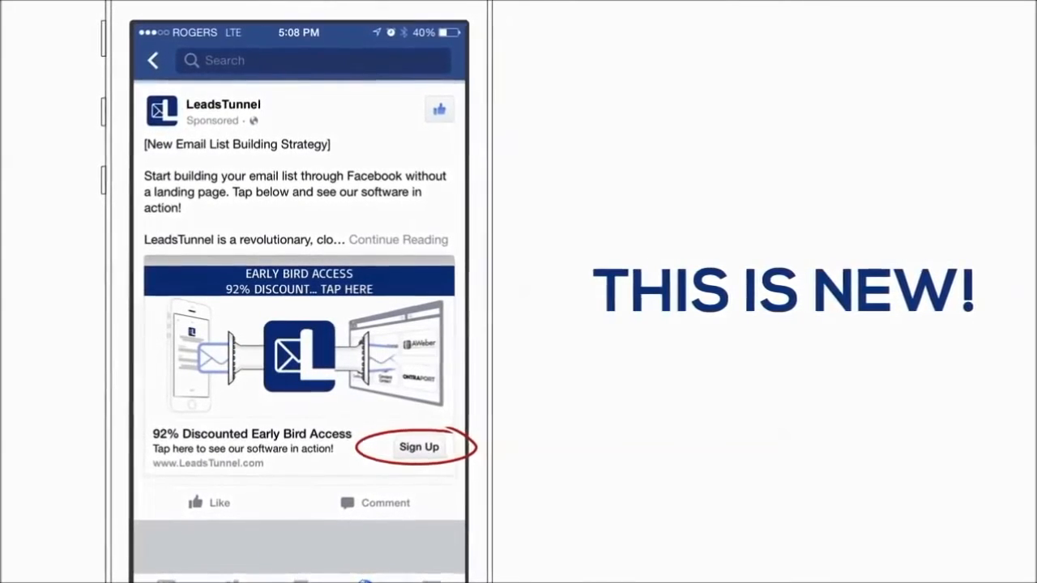
left_click(418, 447)
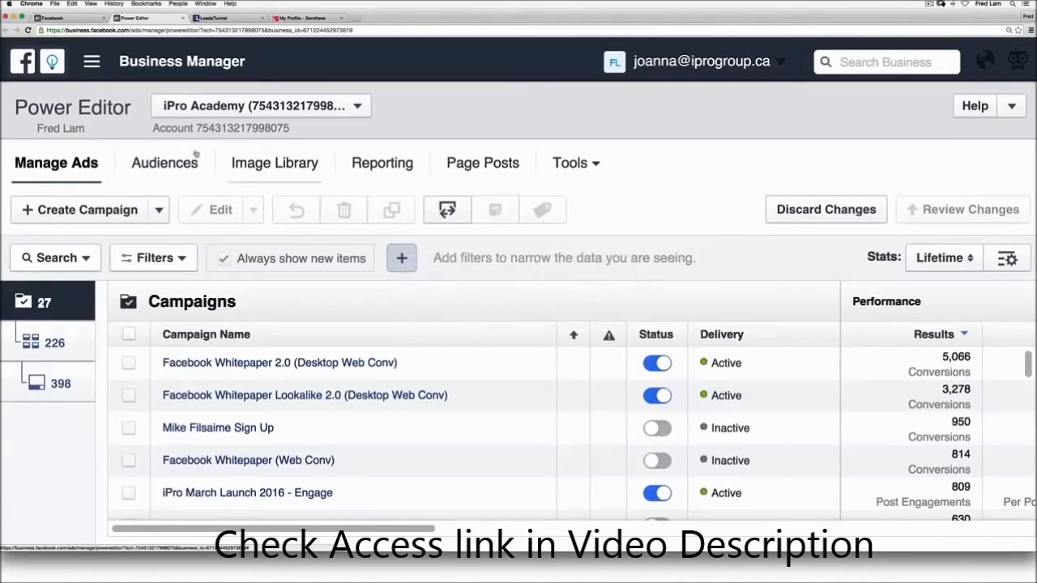
Start a new Lead Generation campaign named Leads Tunnel Demo
left_click(80, 210)
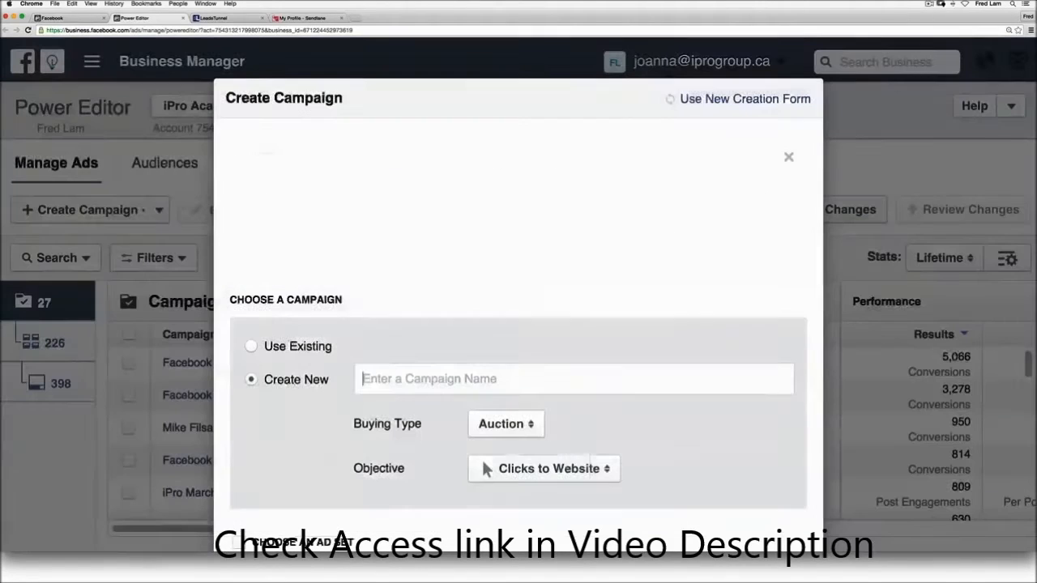
left_click(543, 468)
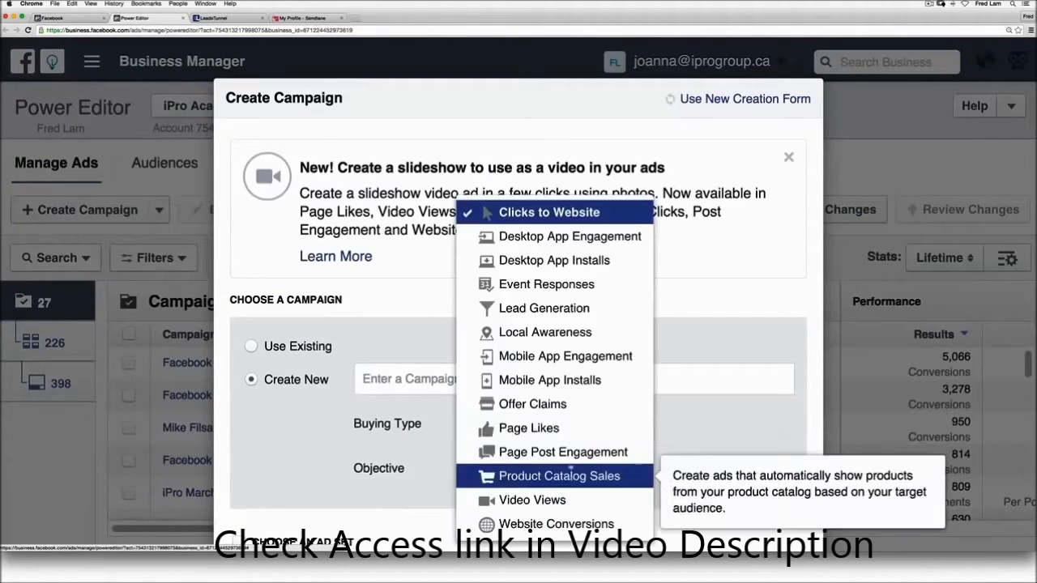
left_click(544, 308)
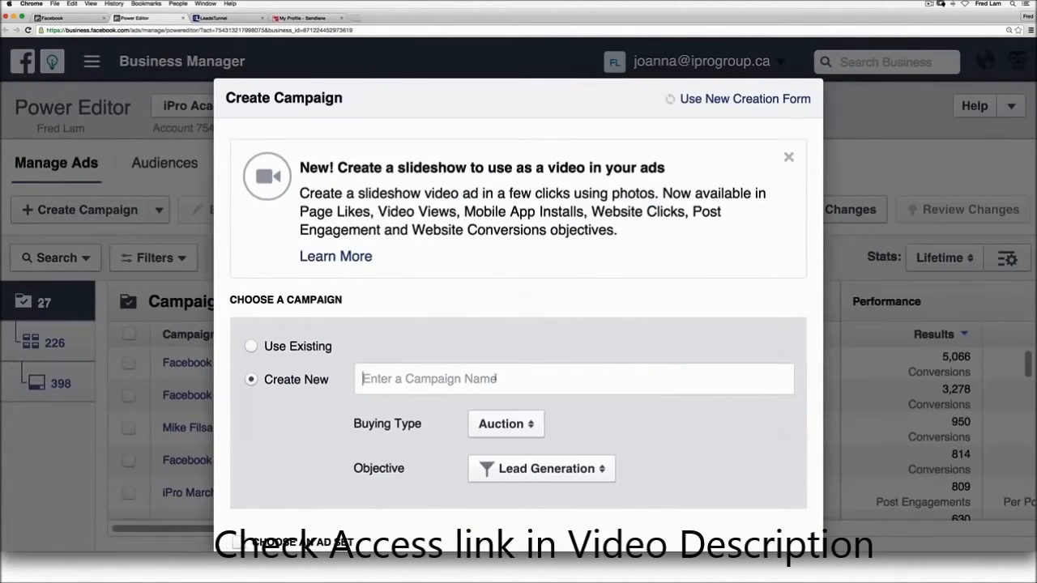
type("Leads Tunnel Demo")
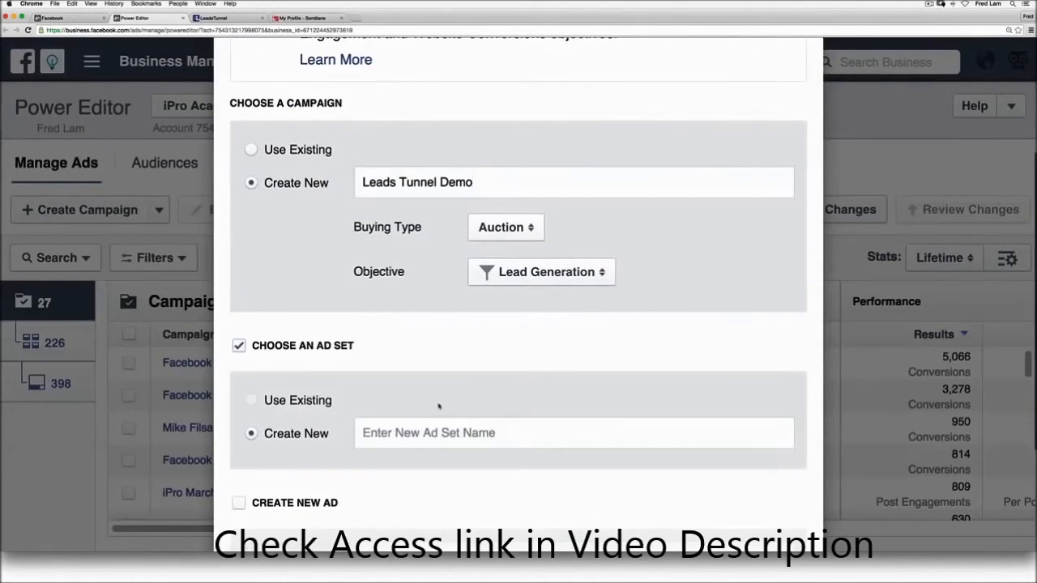
Name the ad set Demo and the ad Demo, then create the campaign
type("Dempo")
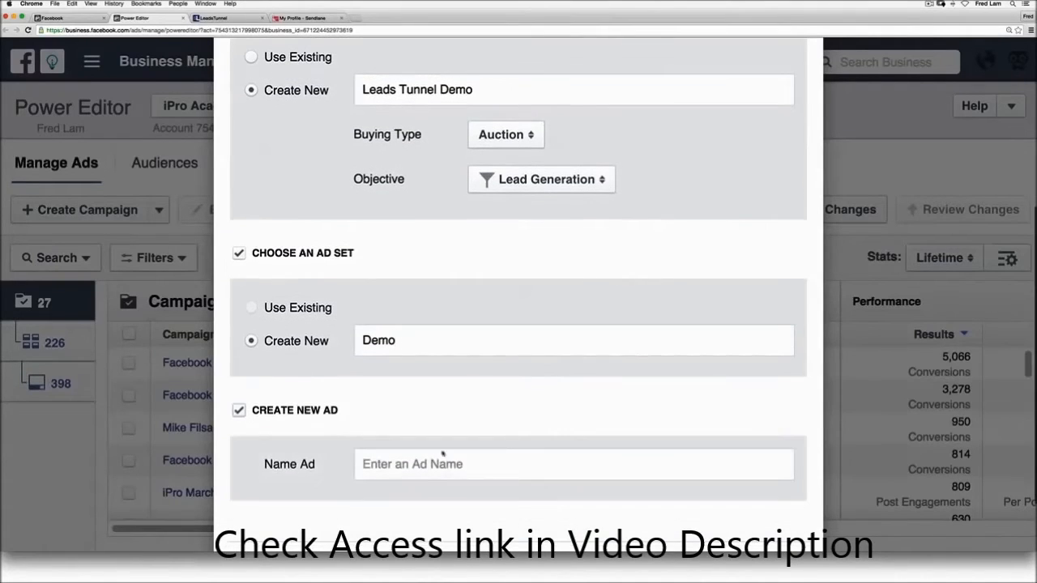
type("Demo")
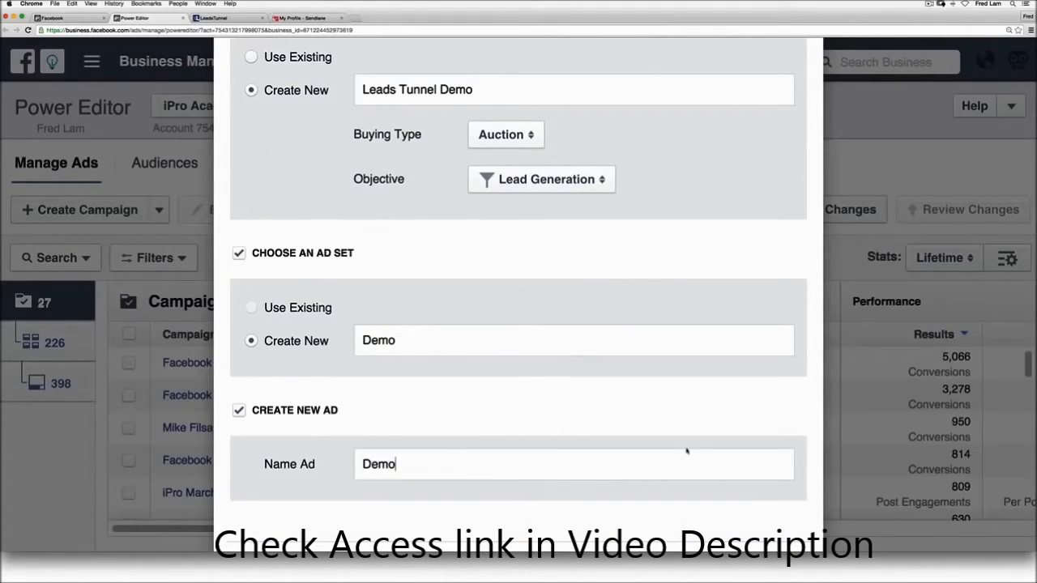
scroll("down", 3)
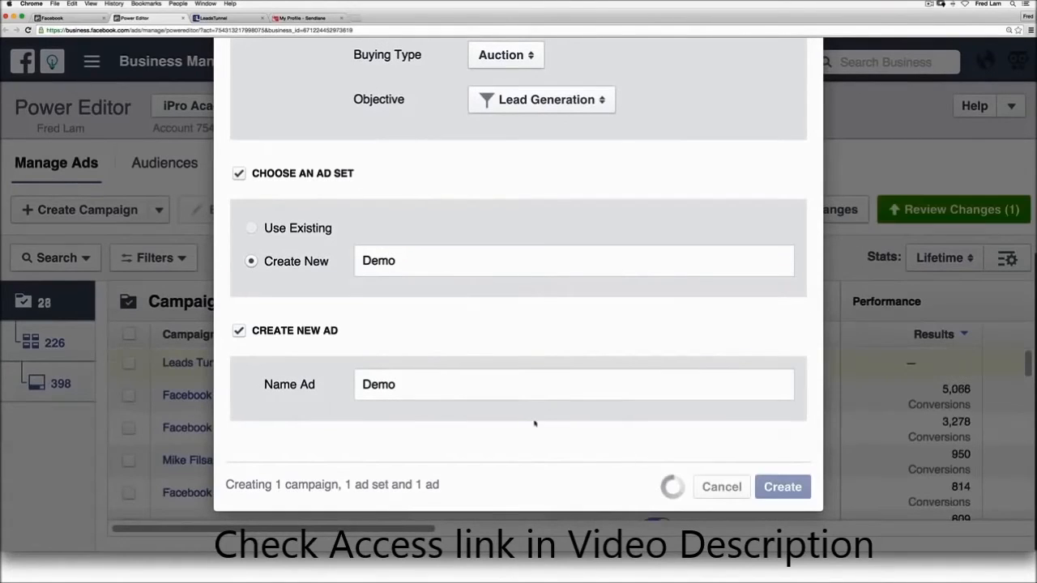
left_click(781, 486)
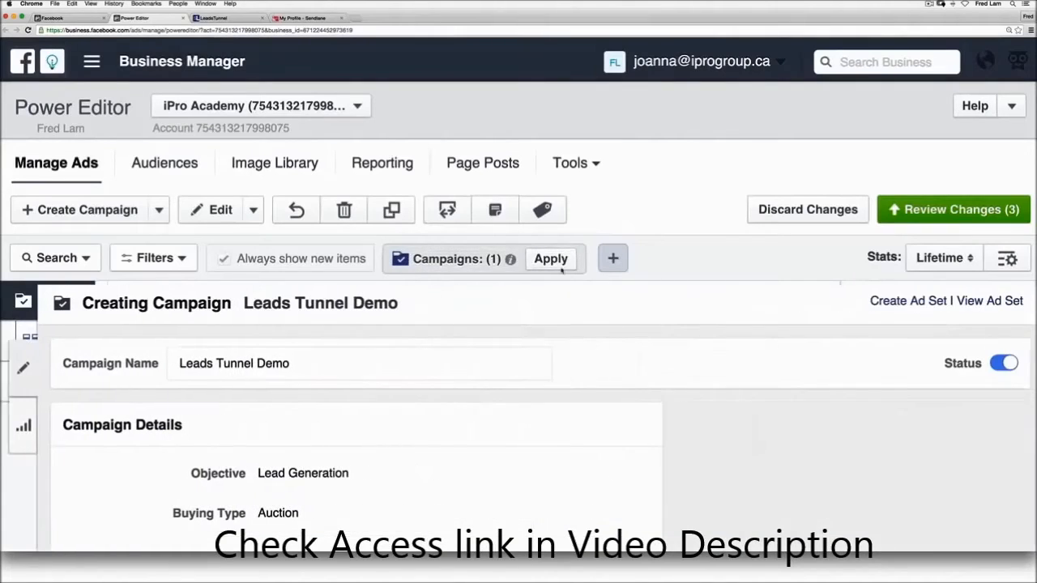
Open the Demo ad set and attach the iPro Academy page to it
left_click(551, 258)
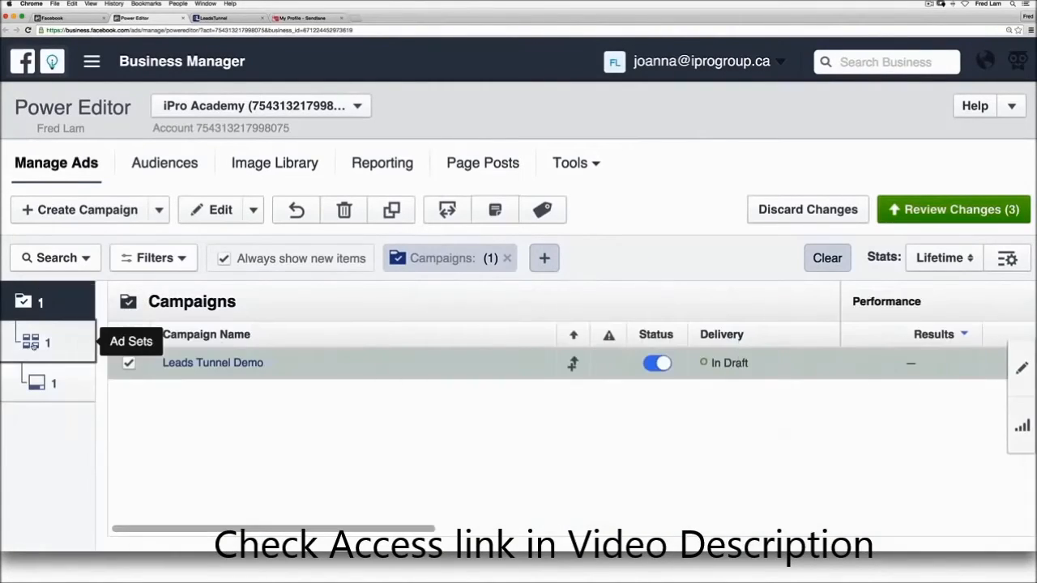
left_click(30, 340)
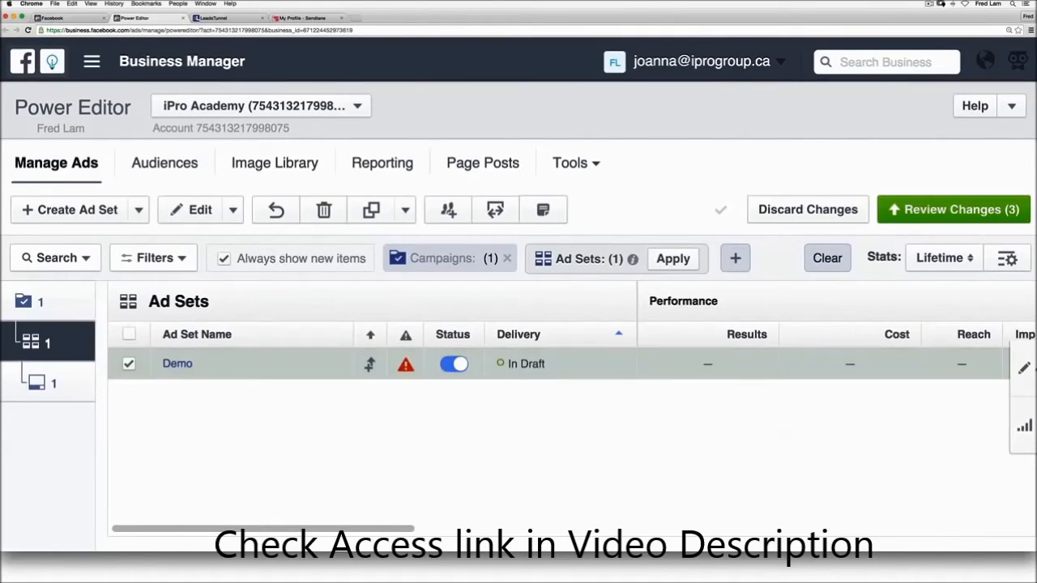
left_click(176, 363)
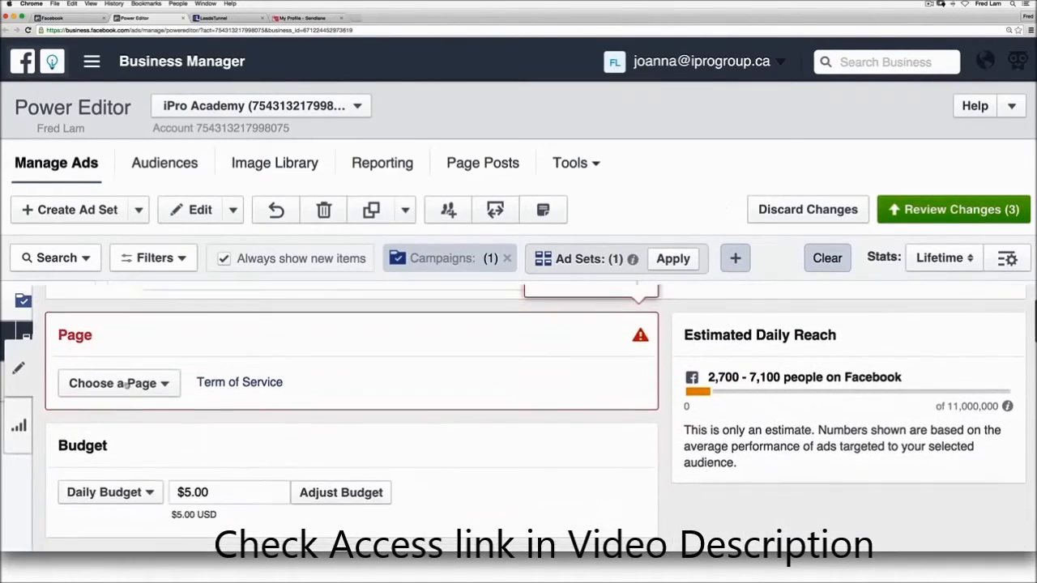
left_click(118, 383)
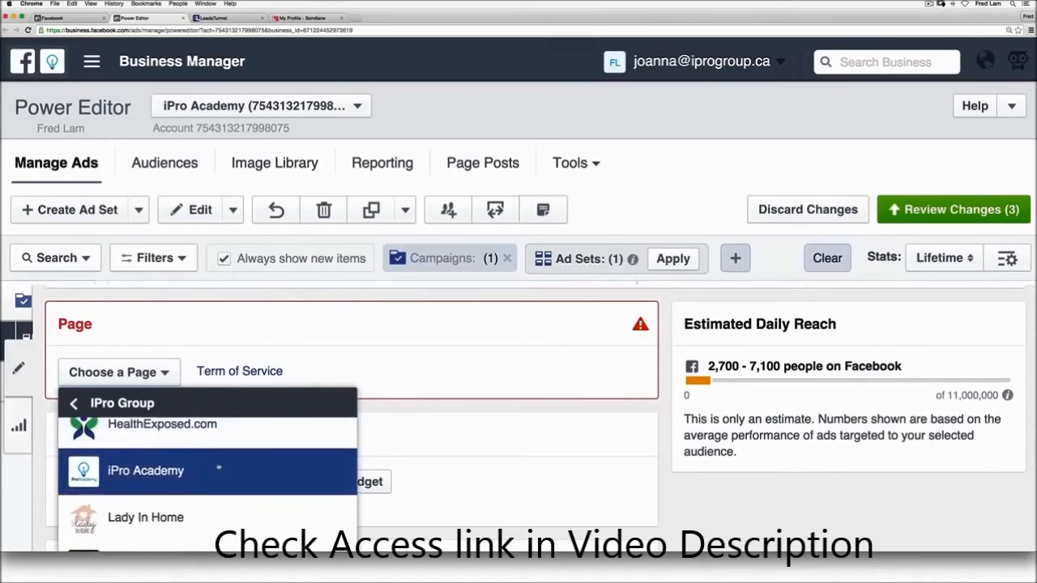
left_click(146, 470)
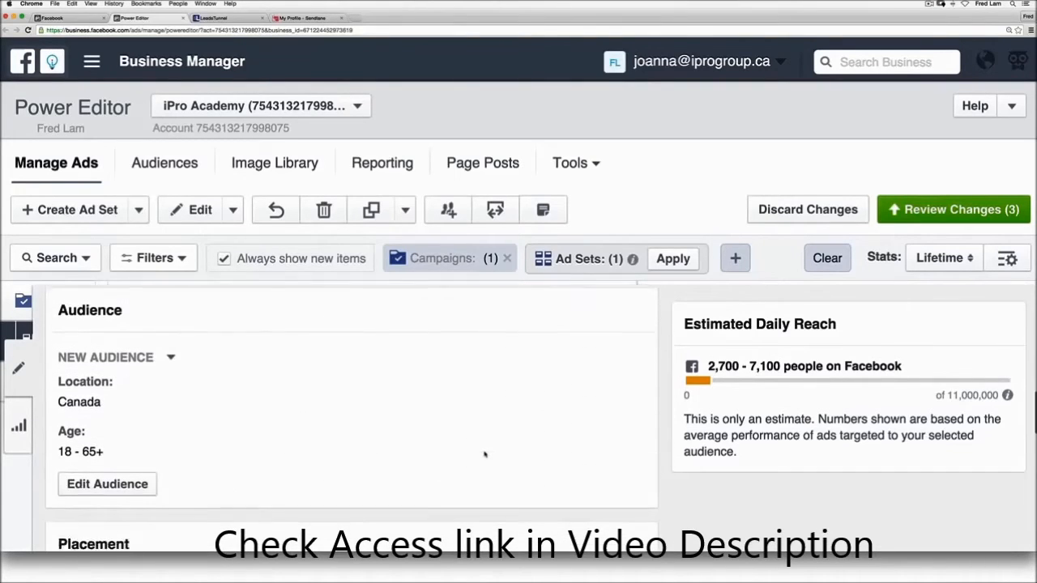
Edit the audience to add United States, minimum age 35, and English (All)
left_click(107, 483)
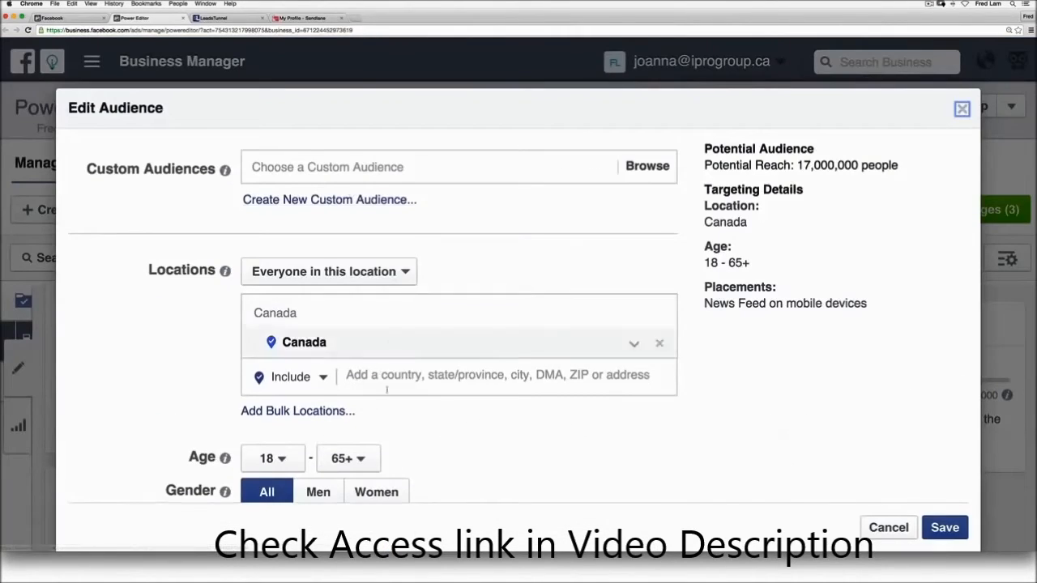
type("unite")
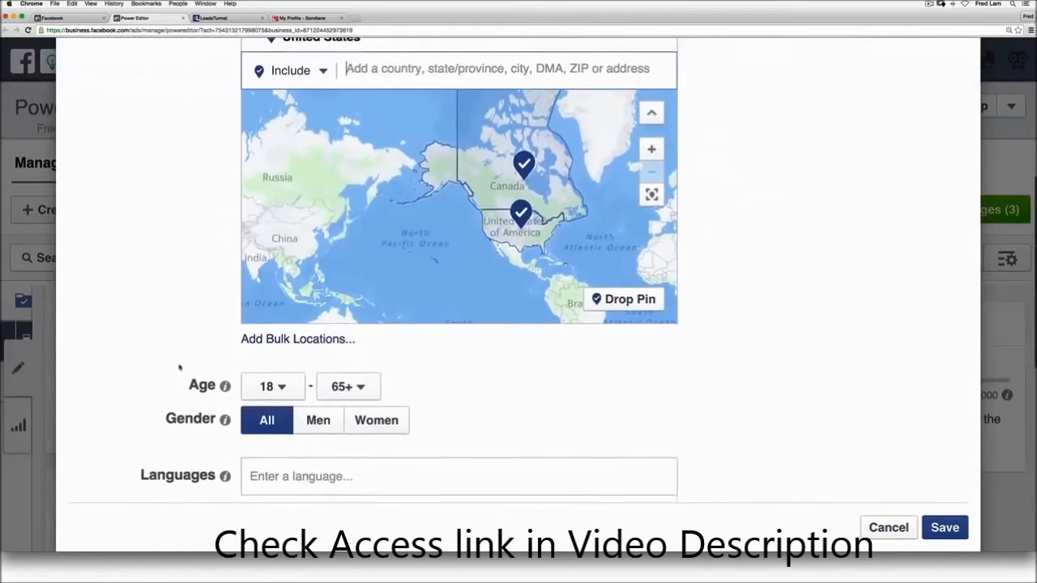
left_click(272, 386)
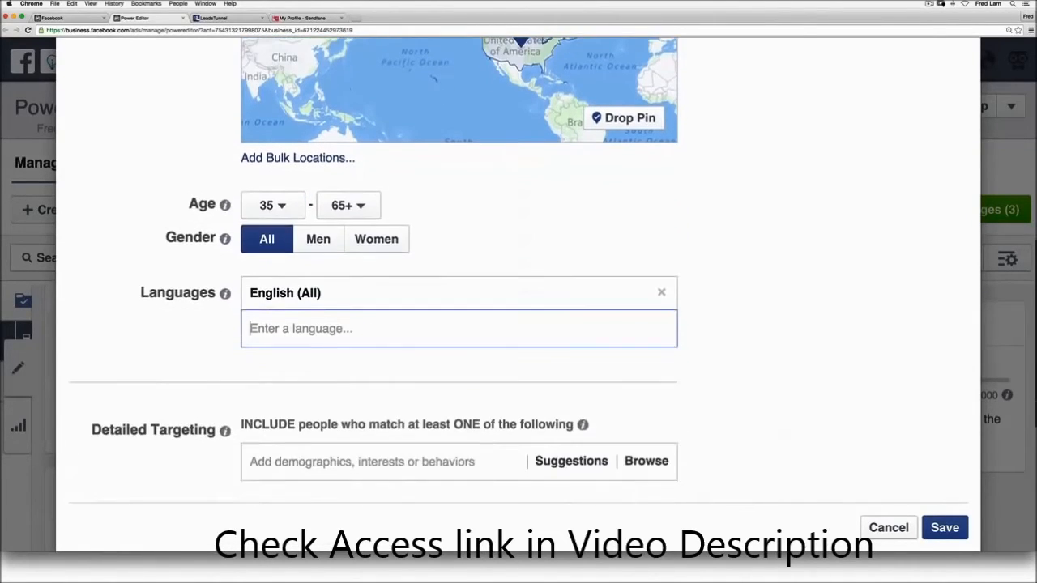
type("a")
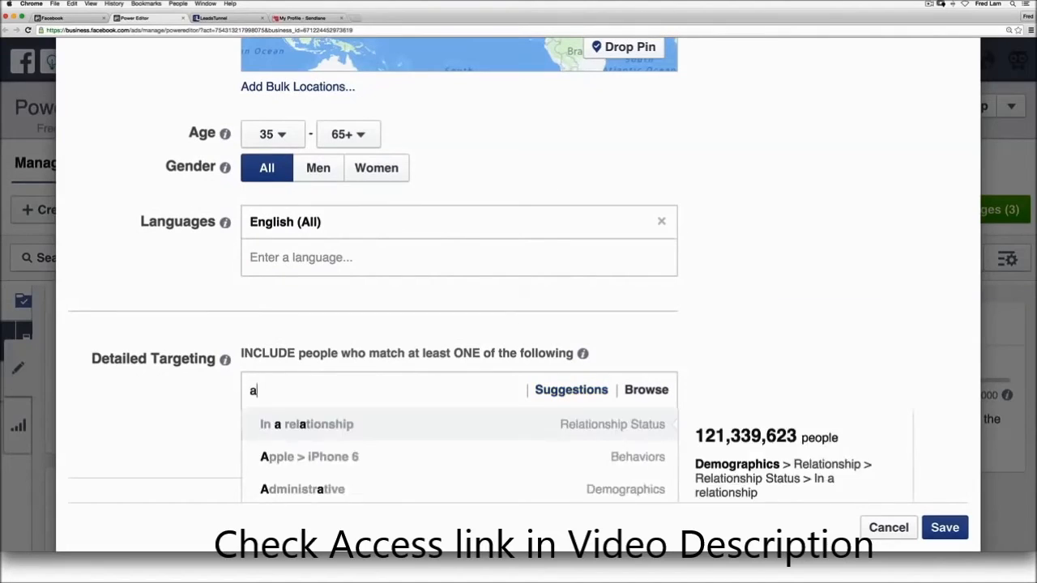
Add the interest anik singal under Detailed Targeting and save the audience
type("anik singal")
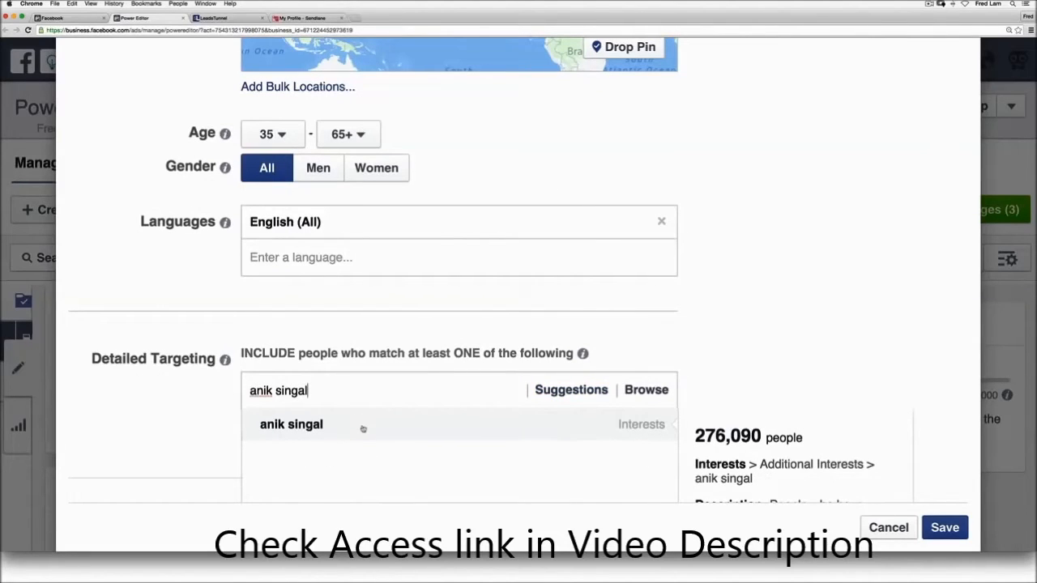
left_click(292, 424)
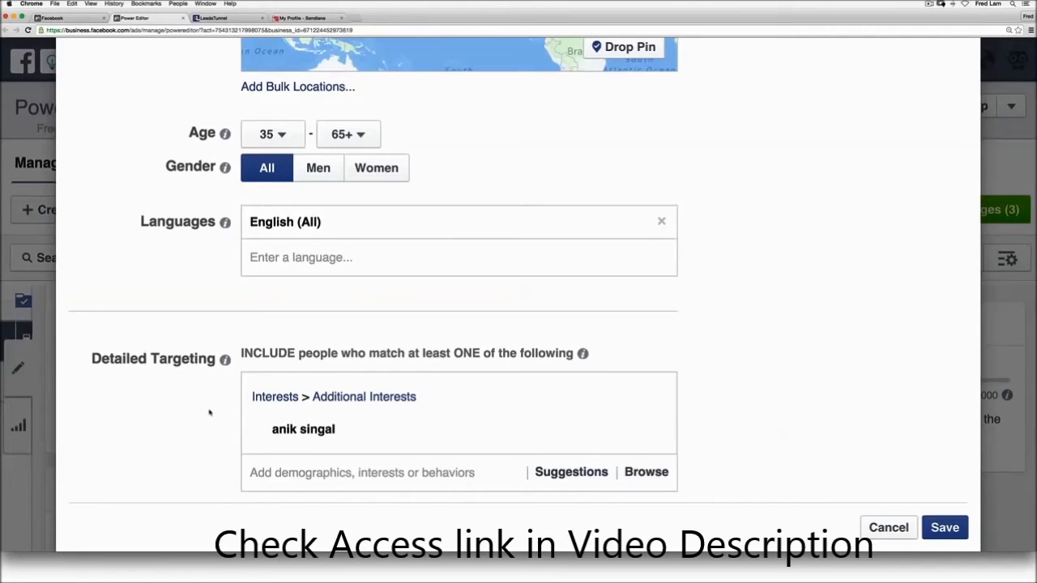
scroll("down", 3)
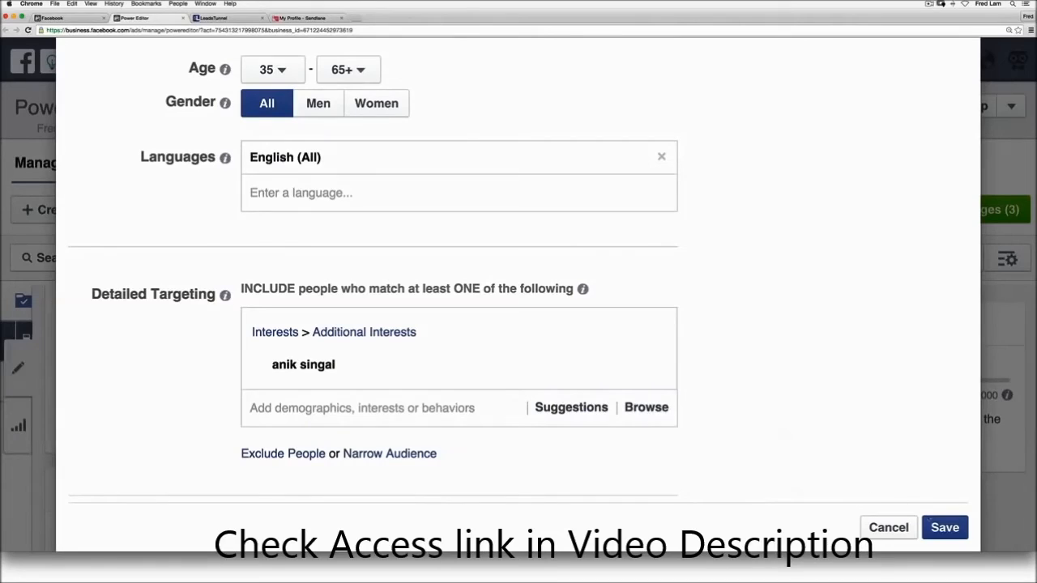
left_click(944, 528)
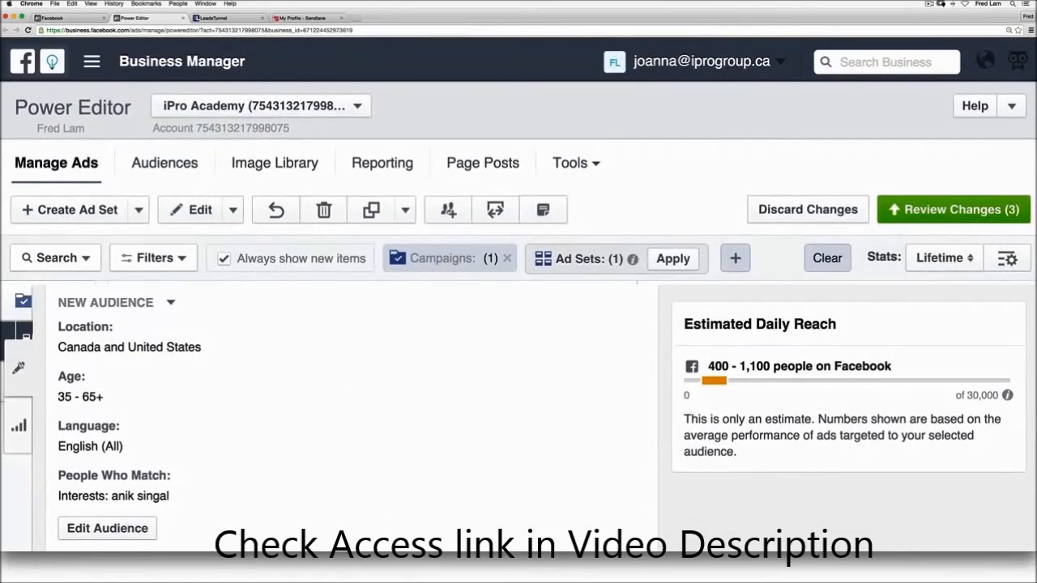
Fill the Demo ad's Text with the [New Email List Building Strategy] body copy
left_click(36, 382)
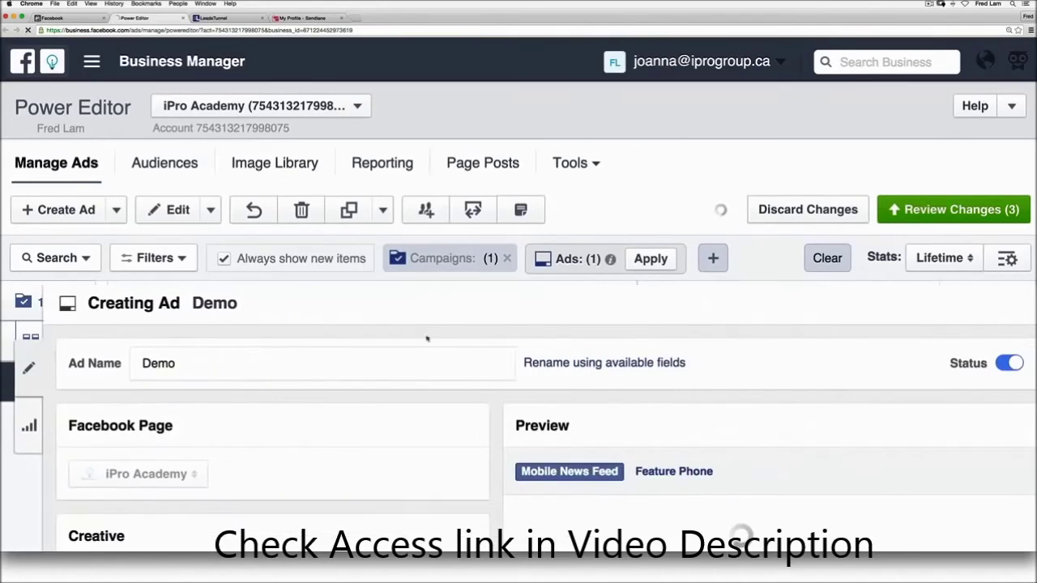
scroll("down", 3)
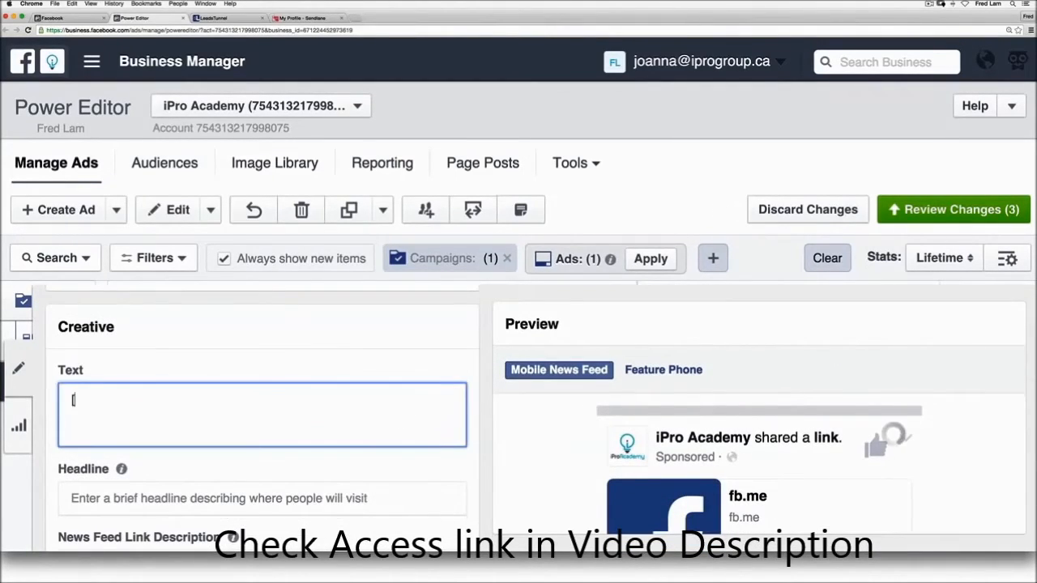
type("[New")
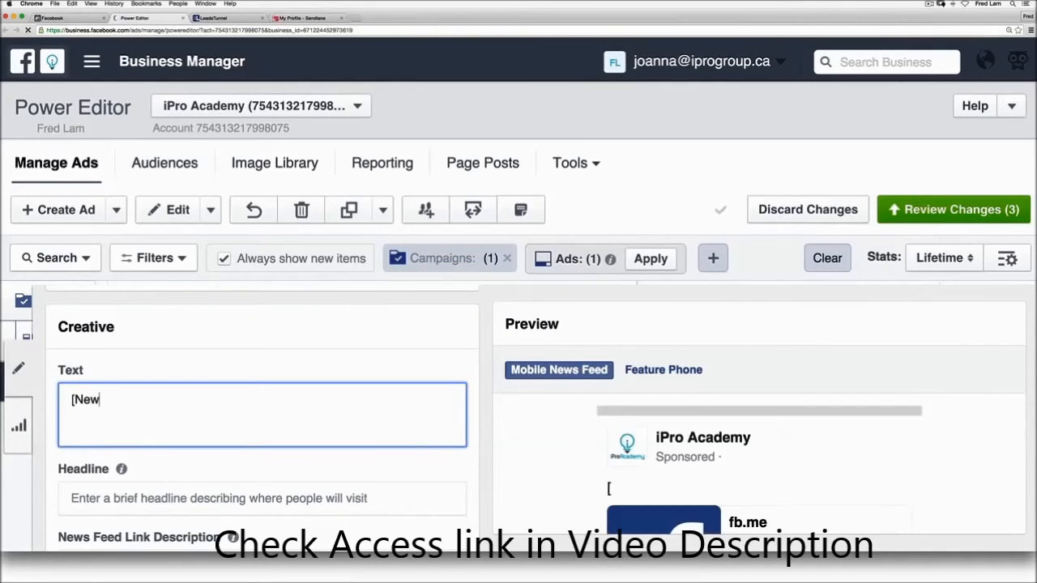
type("Email List Bui")
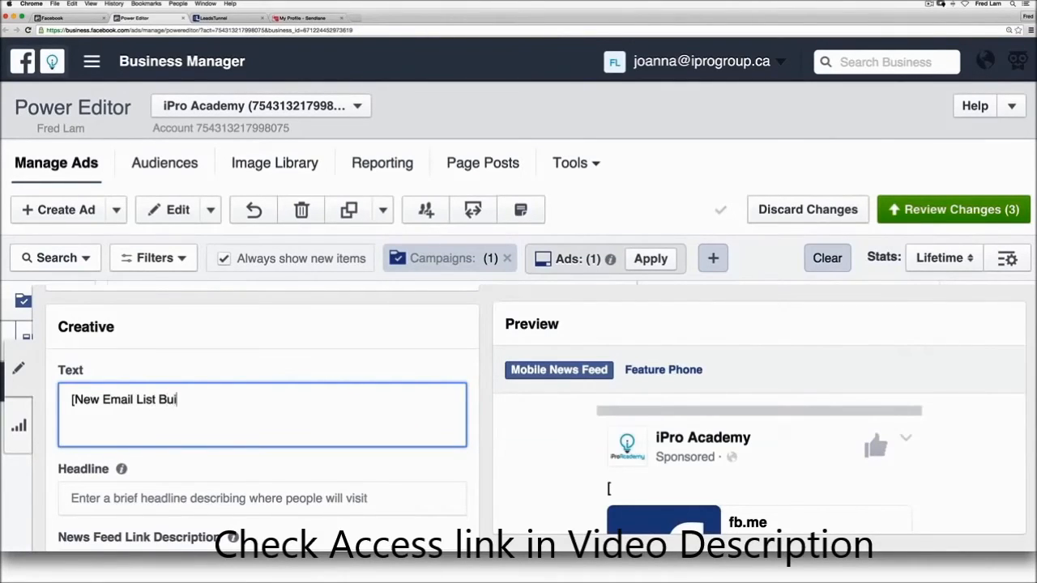
type("lding Strate")
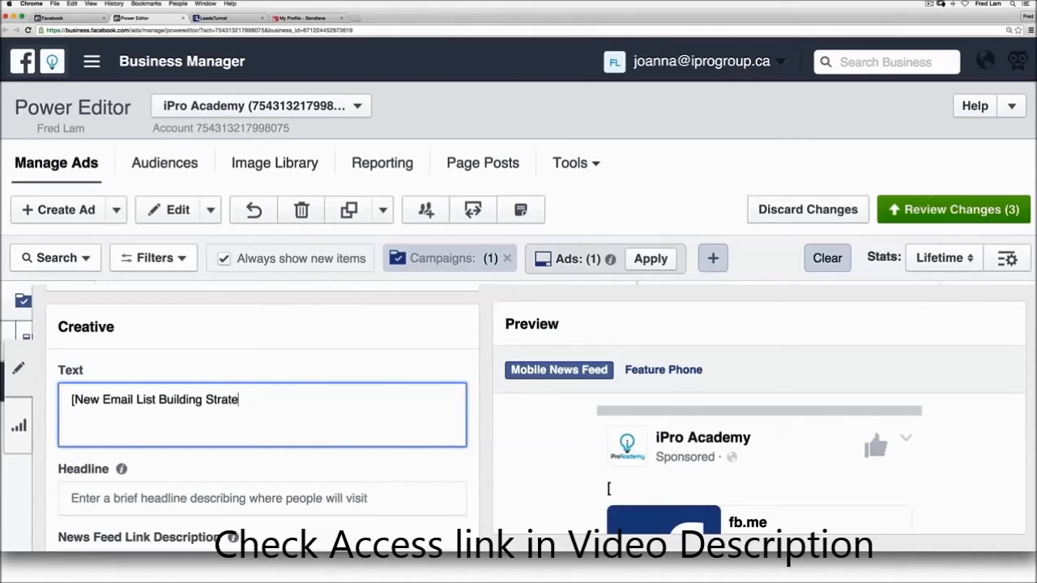
type("gy]")
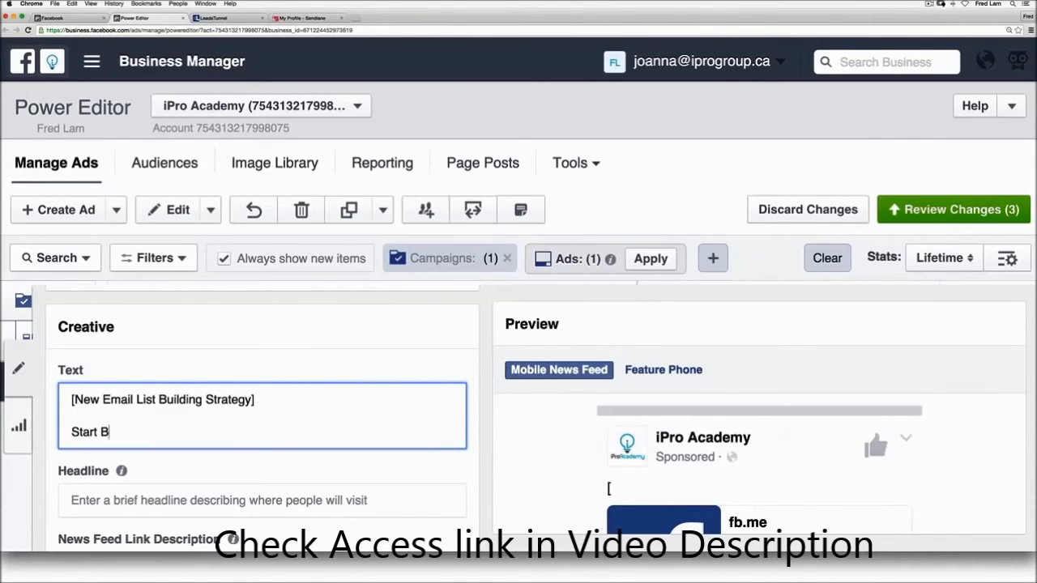
type("uilding Your Email List Through F")
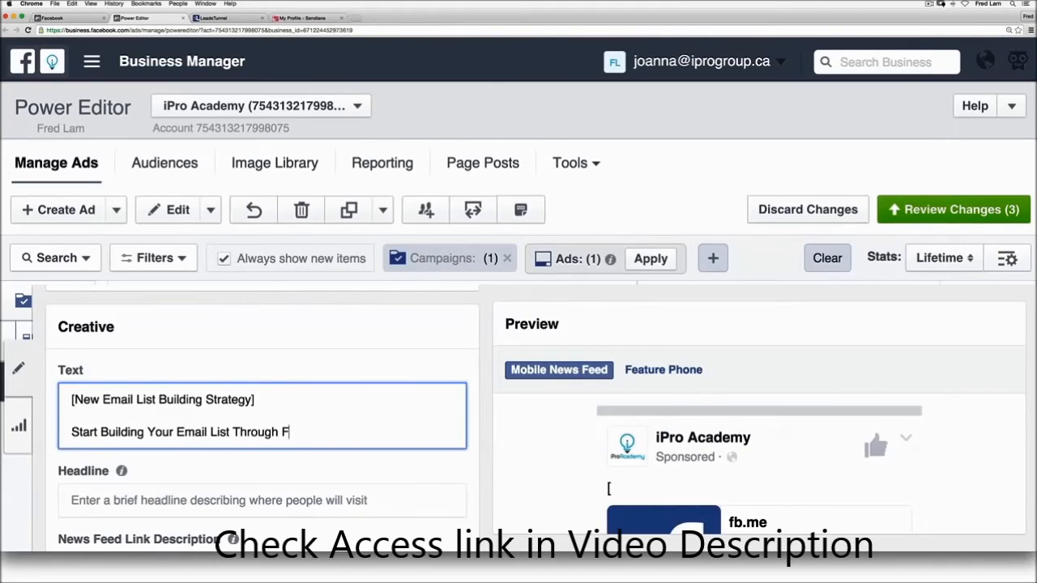
type("acebook Without Using A Single Landing Page. Tap Here to")
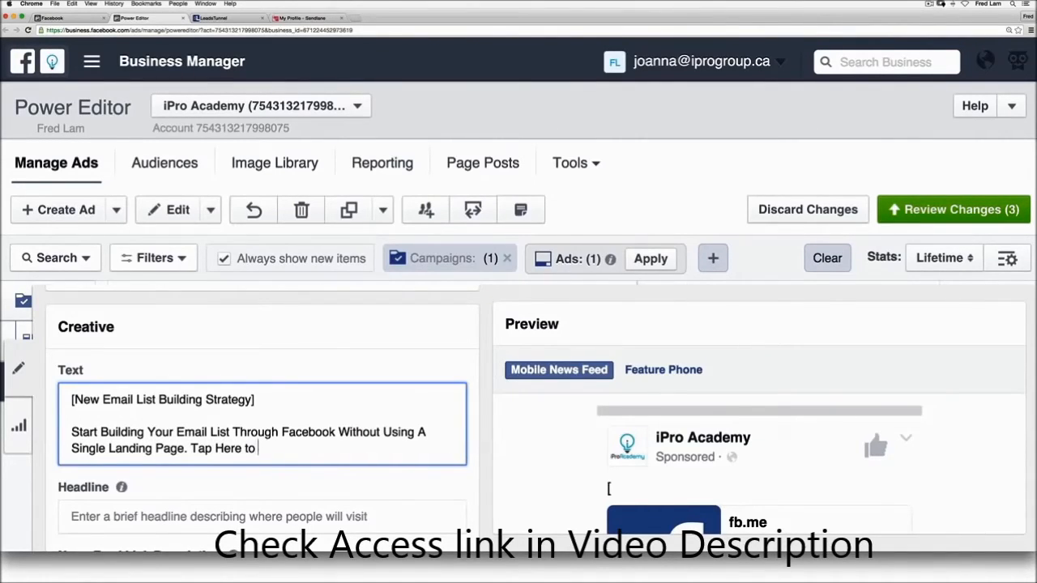
Fill the Headline and the News Feed Link Description 'Tap Here To See Our Software In Action'
type("To")
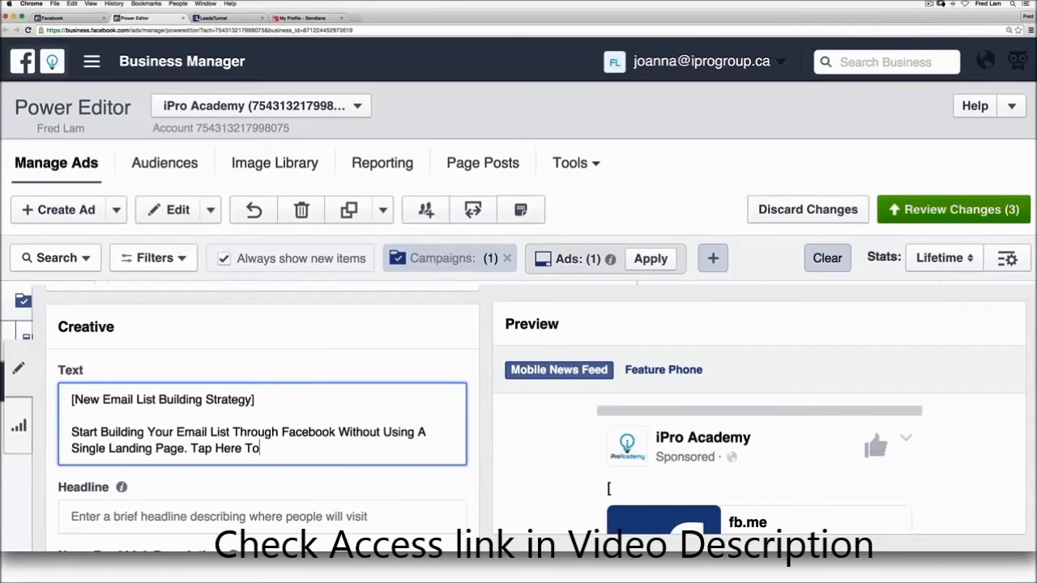
type("See Our Softa")
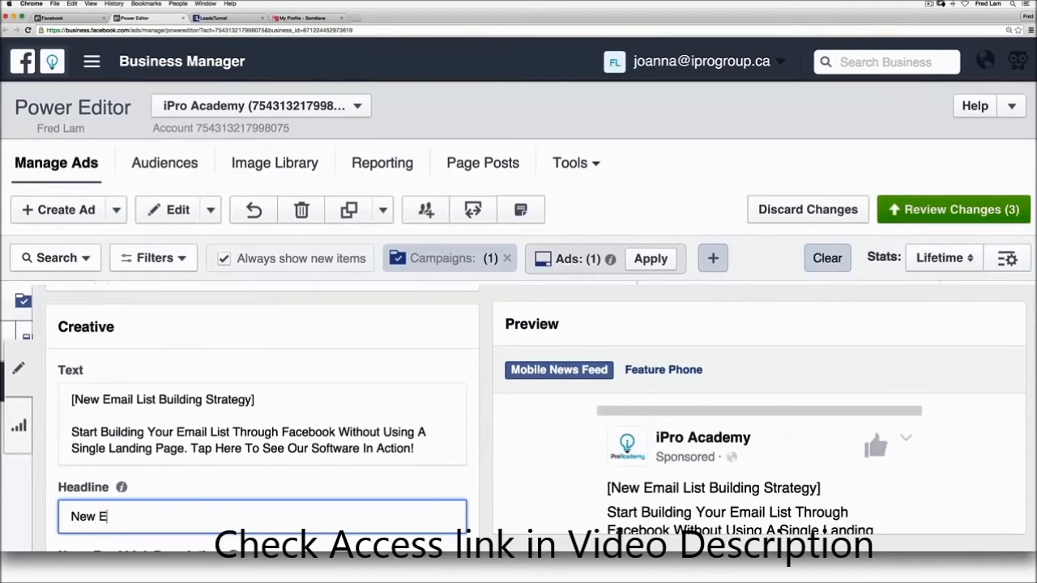
type("mail List Building Strategy")
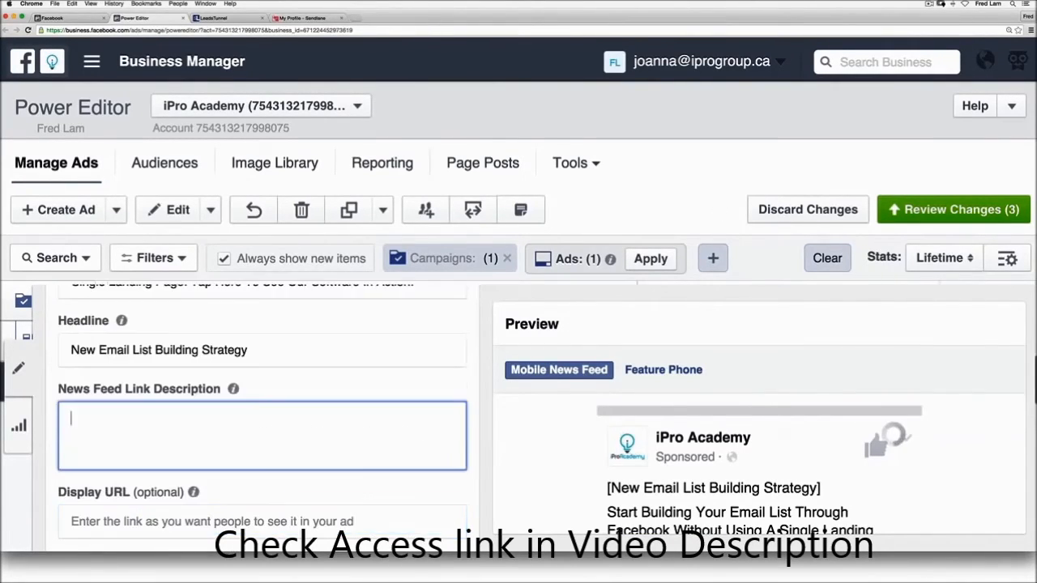
type("Tap")
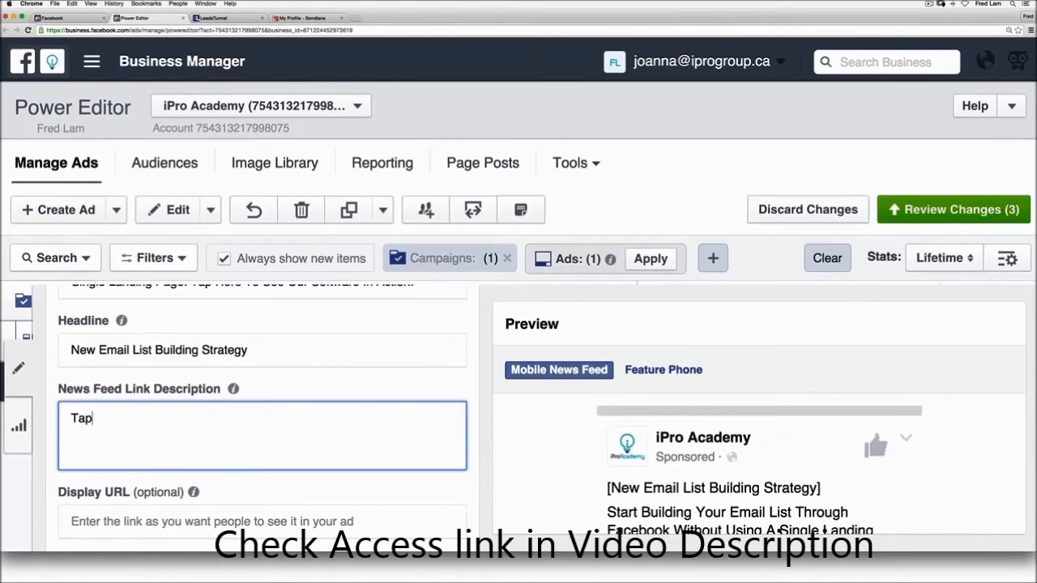
type("Here To See Our")
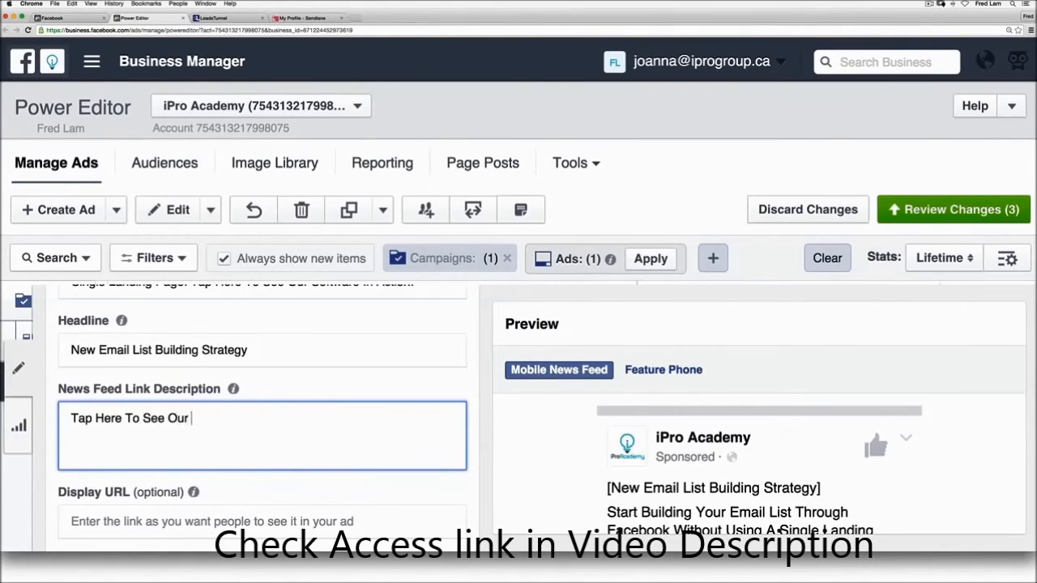
type("Software In ACtion")
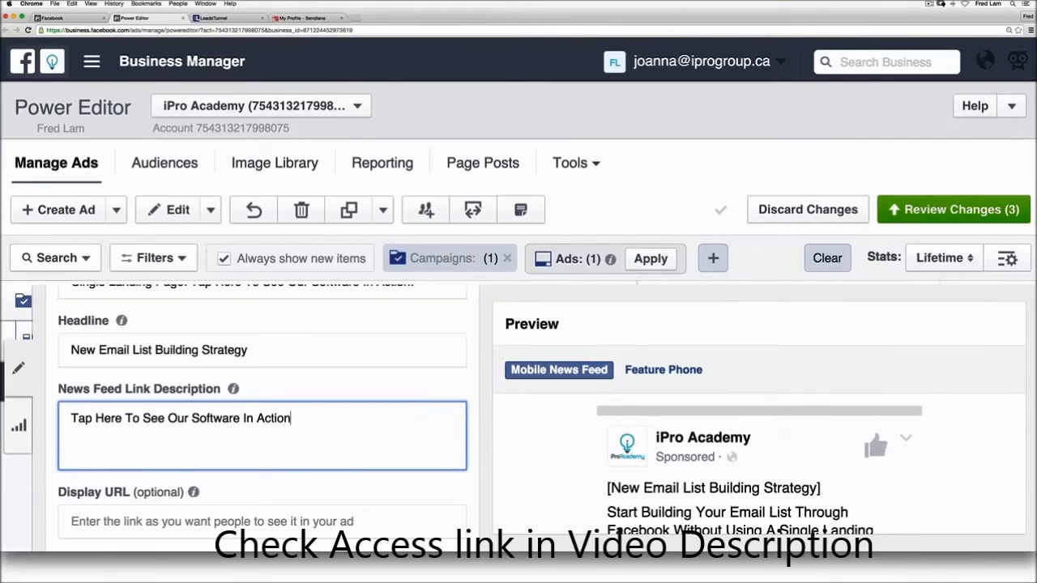
Attach the LeadsTunnel - Launch lead form, review changes and publish the campaign
scroll("down", 3)
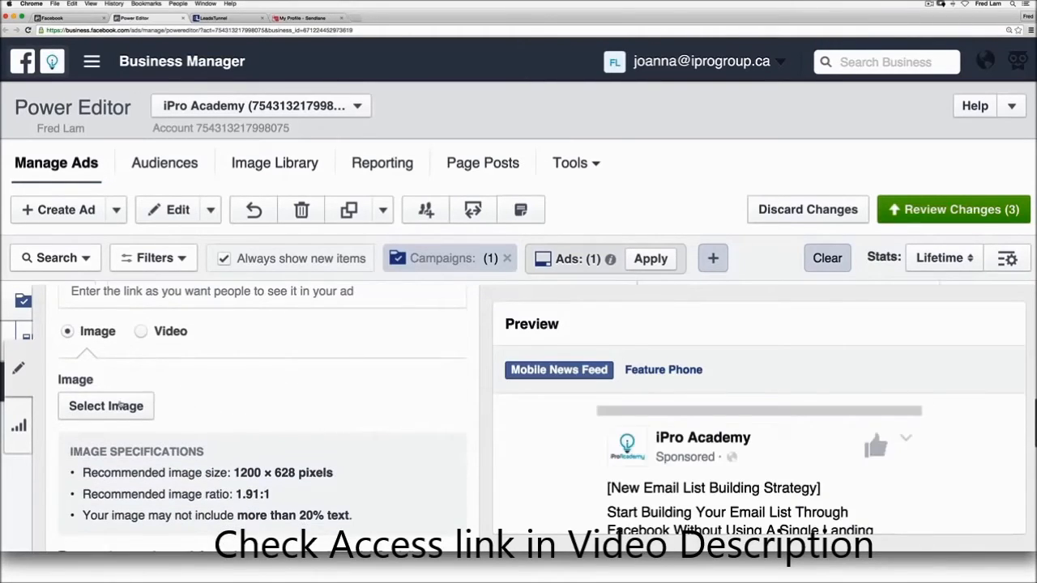
left_click(105, 405)
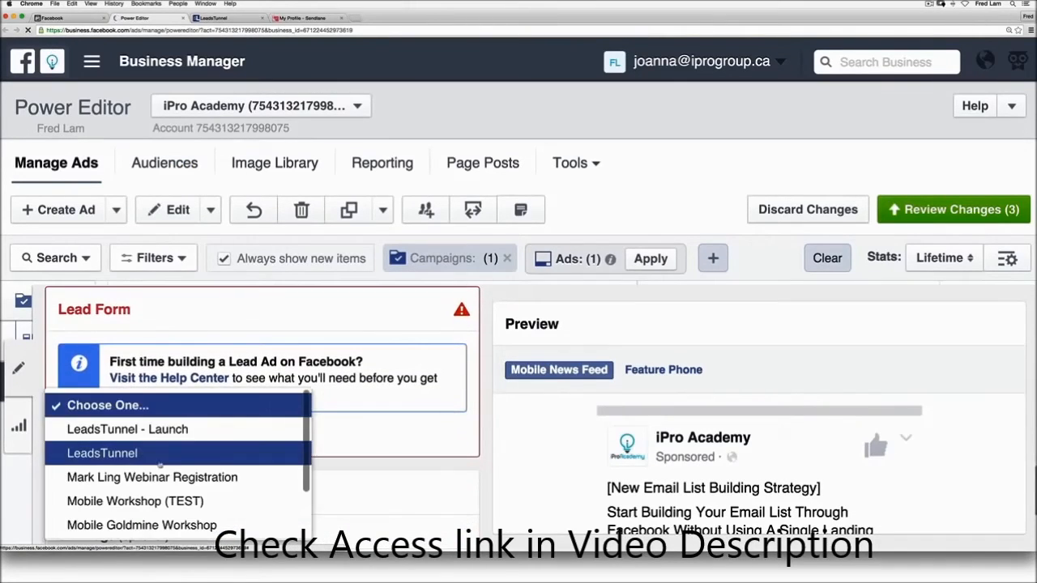
left_click(126, 430)
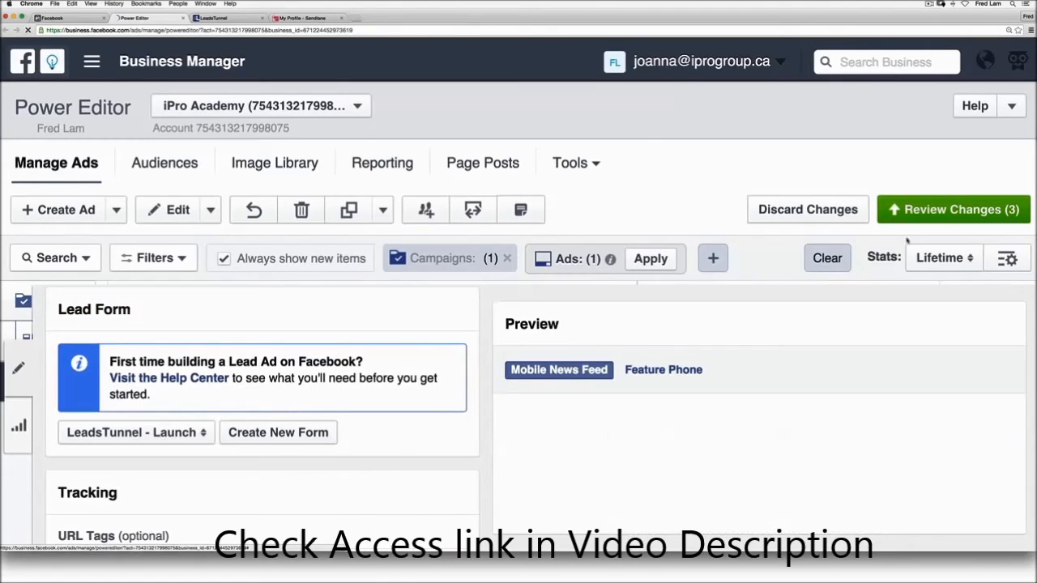
left_click(953, 209)
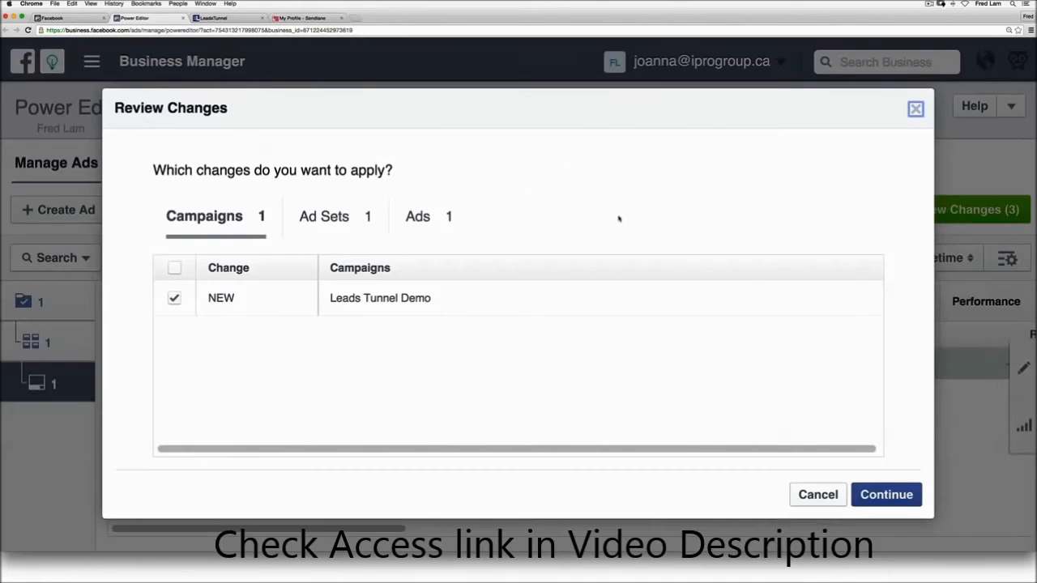
left_click(887, 494)
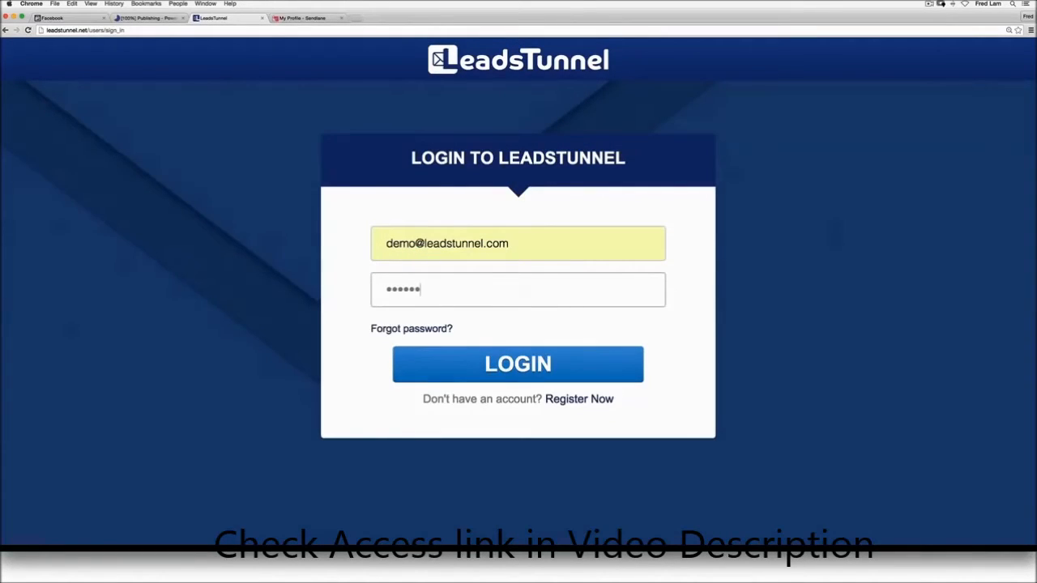
Sign in to LeadsTunnel and open the Integration Settings page
left_click(519, 363)
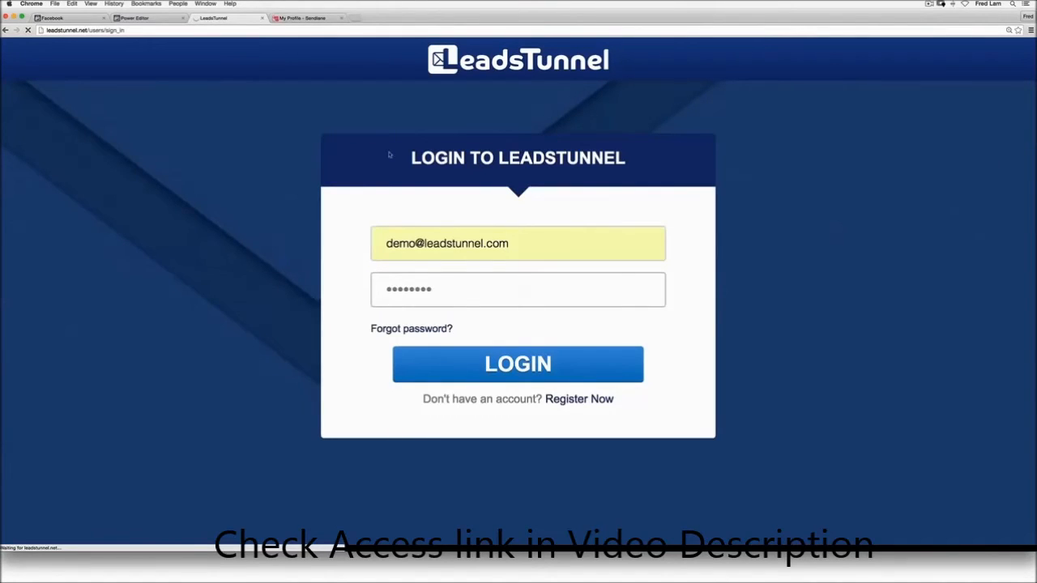
left_click(518, 363)
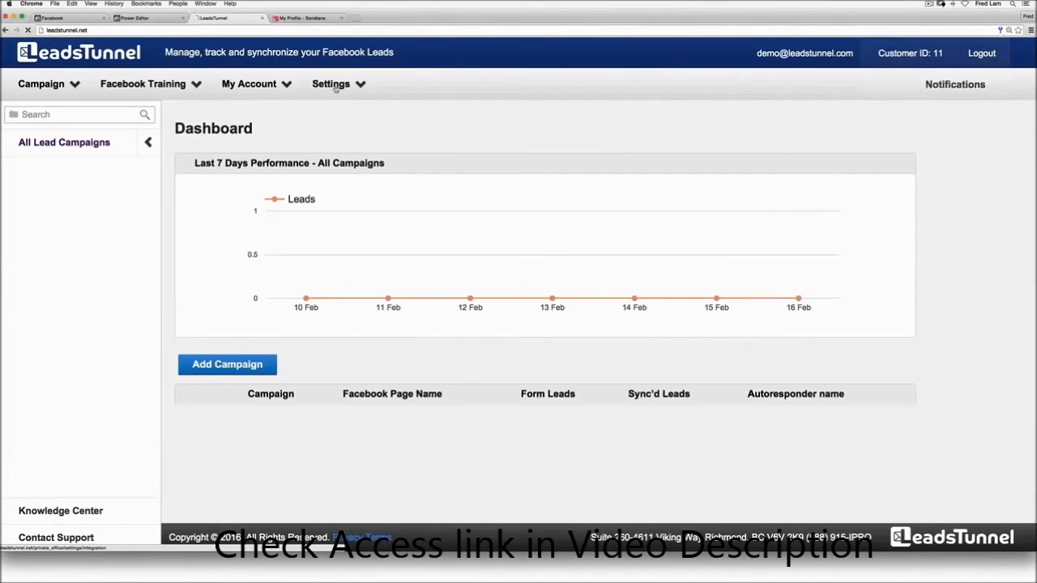
left_click(330, 84)
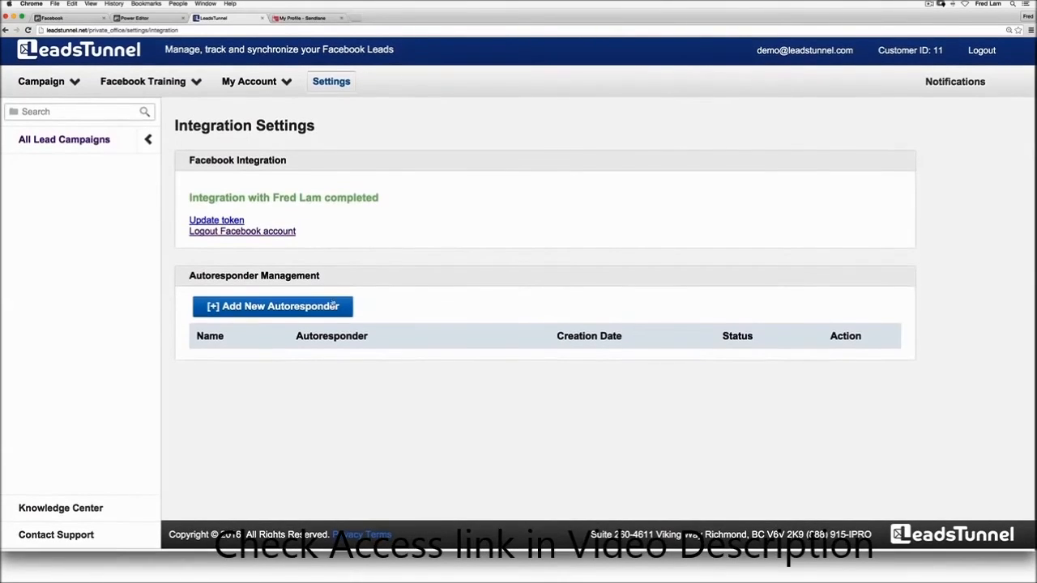
Add a new SendLane autoresponder and look up its API credentials in the SendLane profile
left_click(271, 306)
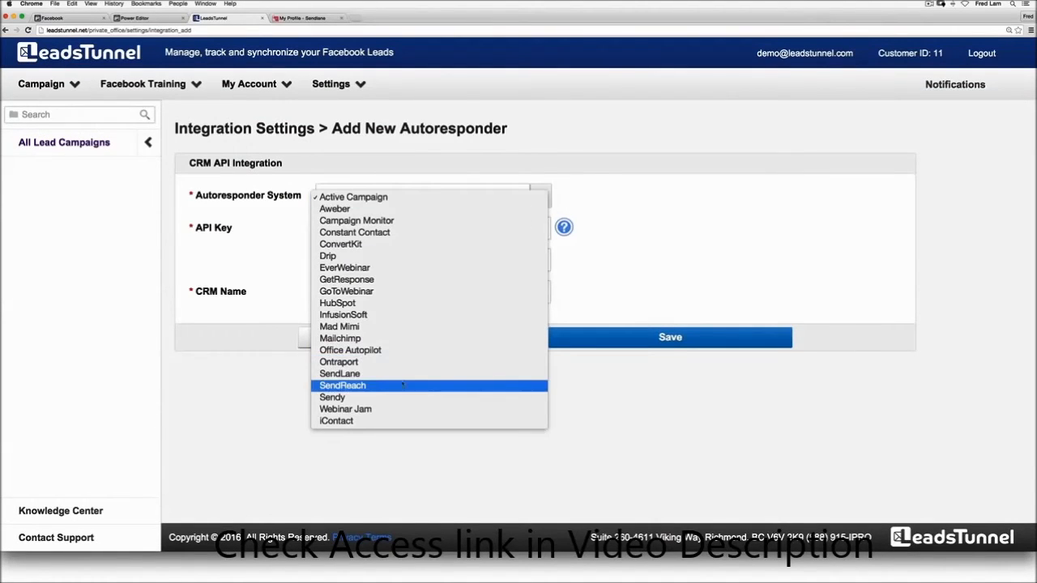
left_click(340, 373)
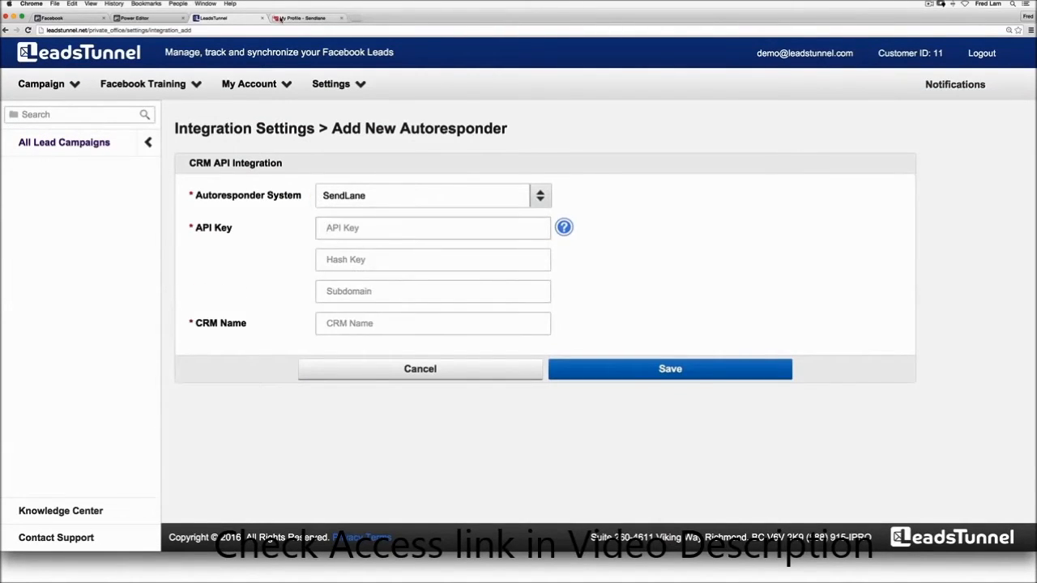
left_click(308, 16)
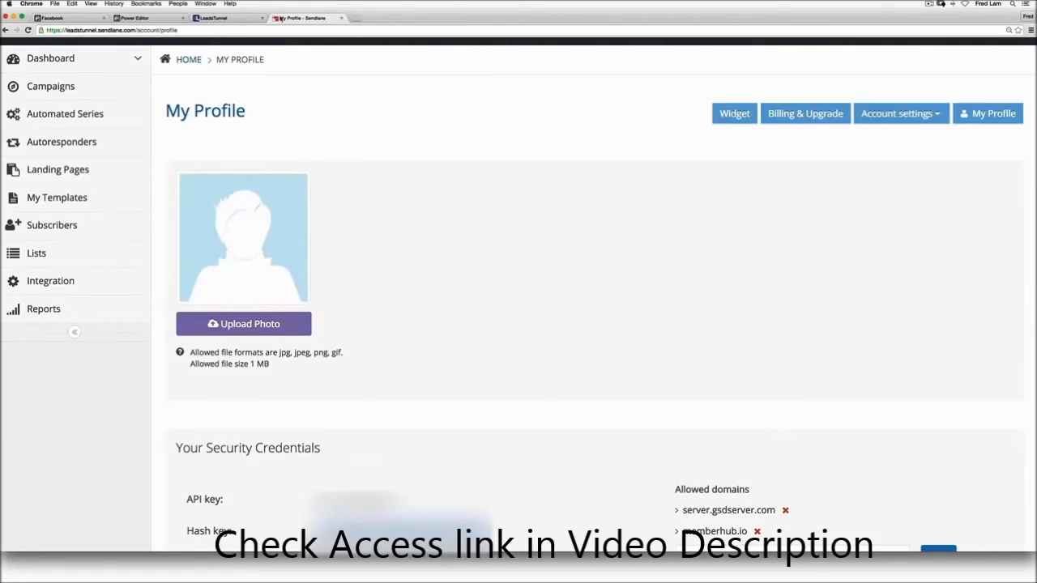
left_click(227, 16)
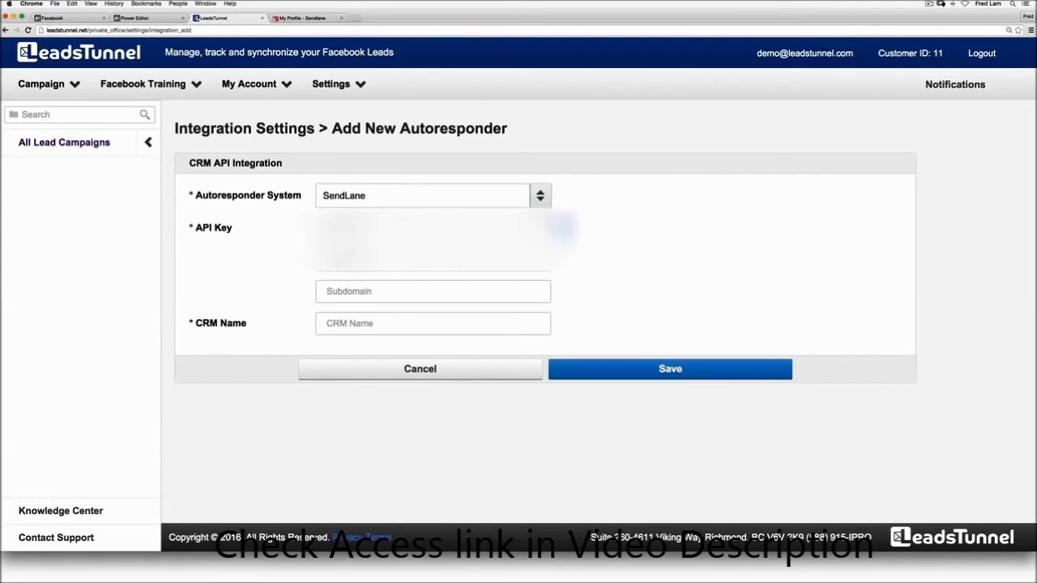
left_click(306, 16)
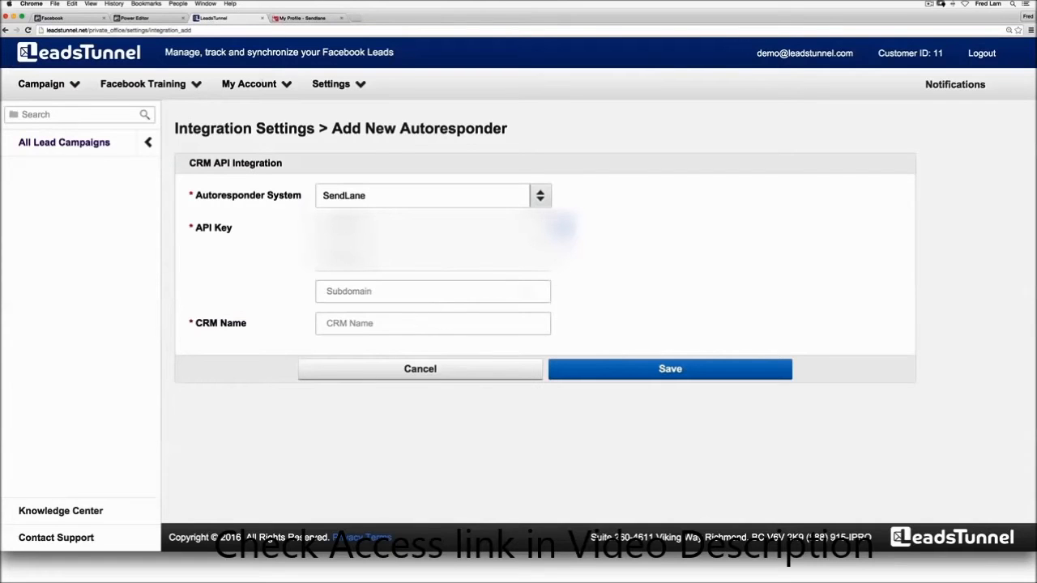
Fill subdomain leadstunnel and CRM name LeadsTunnel - SendLane, then save the integration
left_click(433, 292)
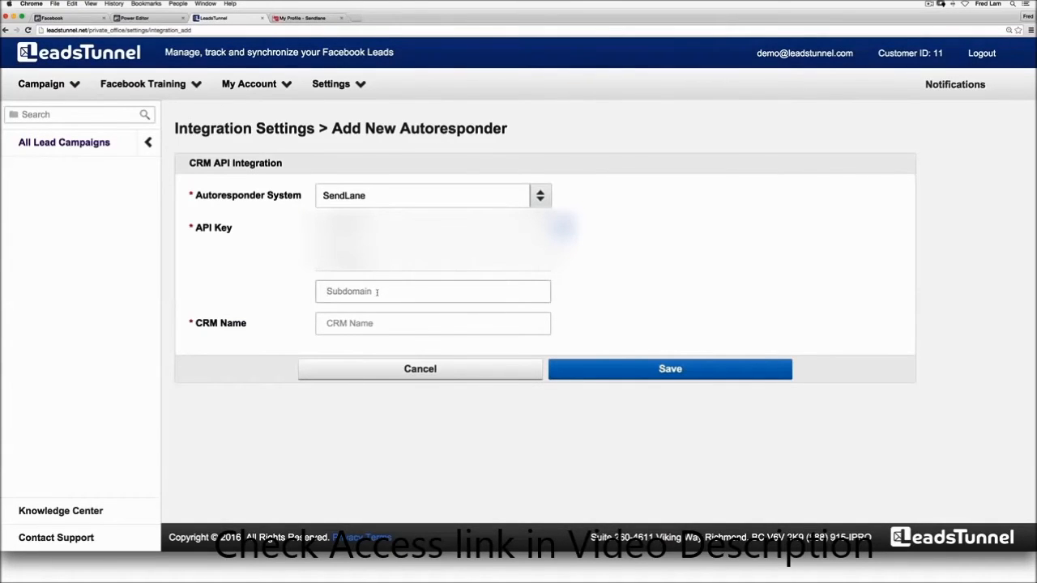
type("leadstunnel")
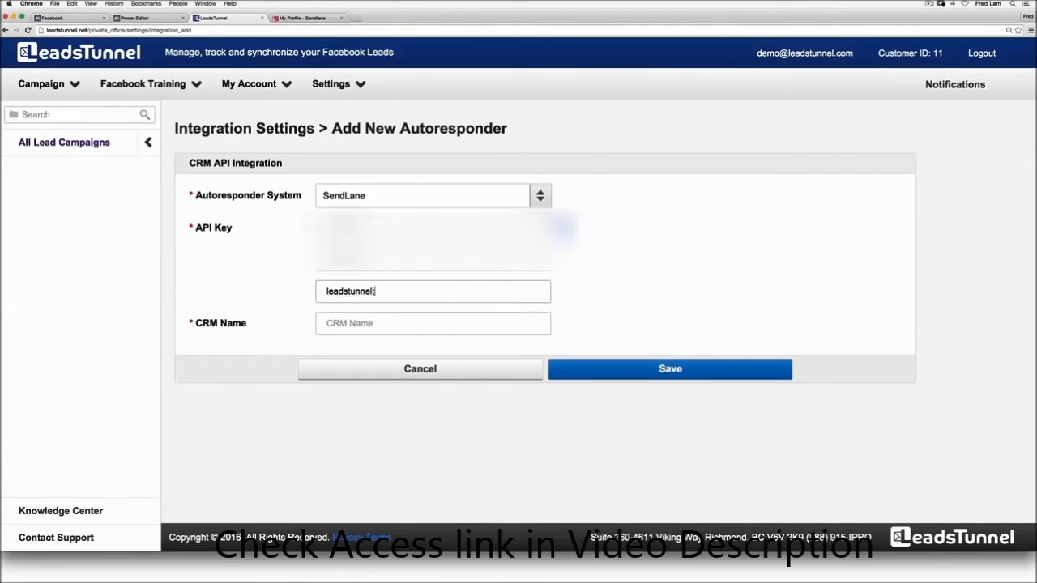
type("LEadsTunnel - SendLane")
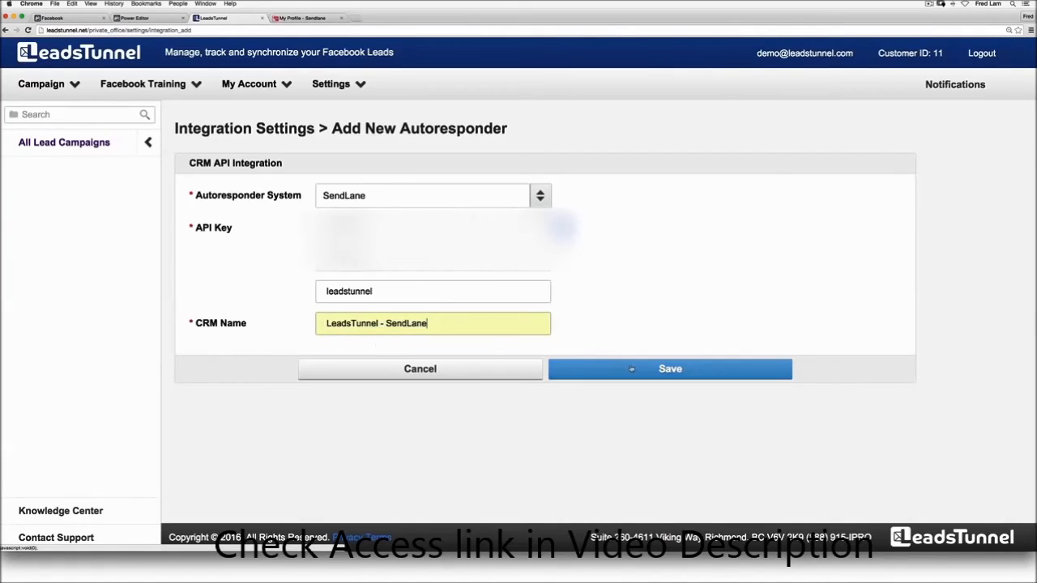
left_click(671, 370)
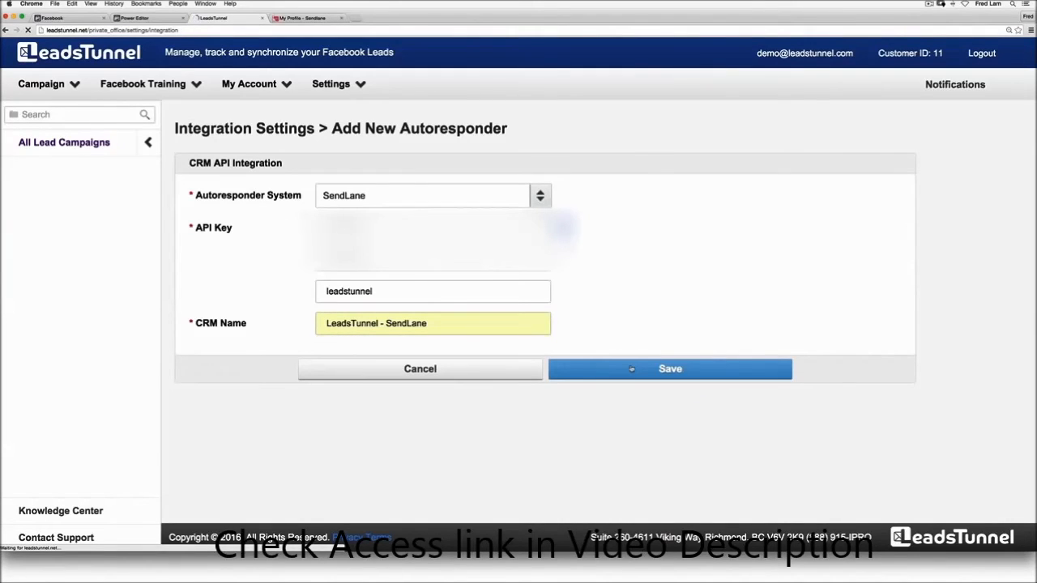
left_click(670, 369)
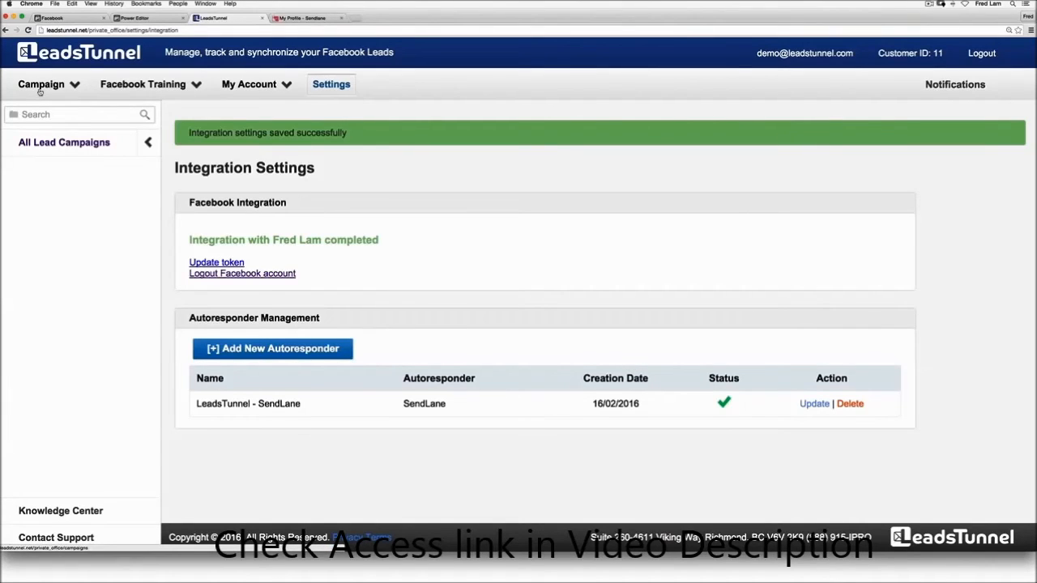
Add campaign Leads Tunnel Demo on the iPro Academy page with the LeadsTunnel - Launch form
left_click(41, 85)
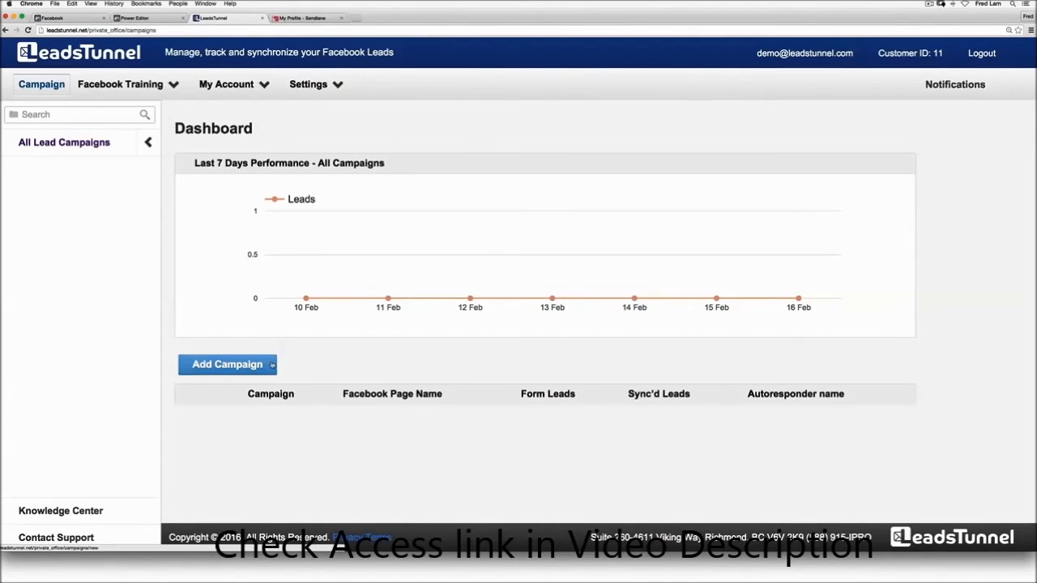
left_click(226, 363)
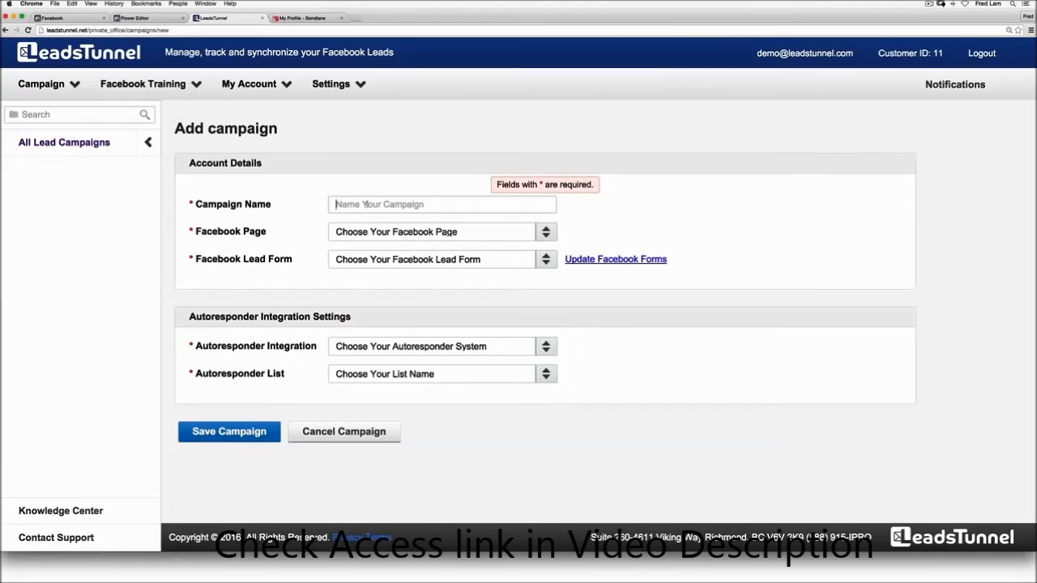
type("Leads Tunnel Demo")
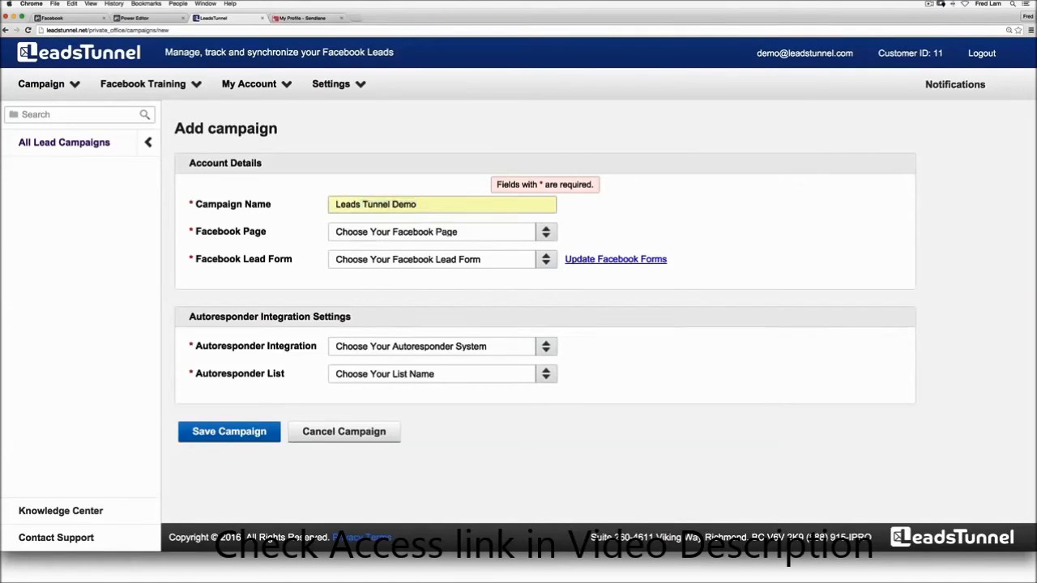
left_click(441, 232)
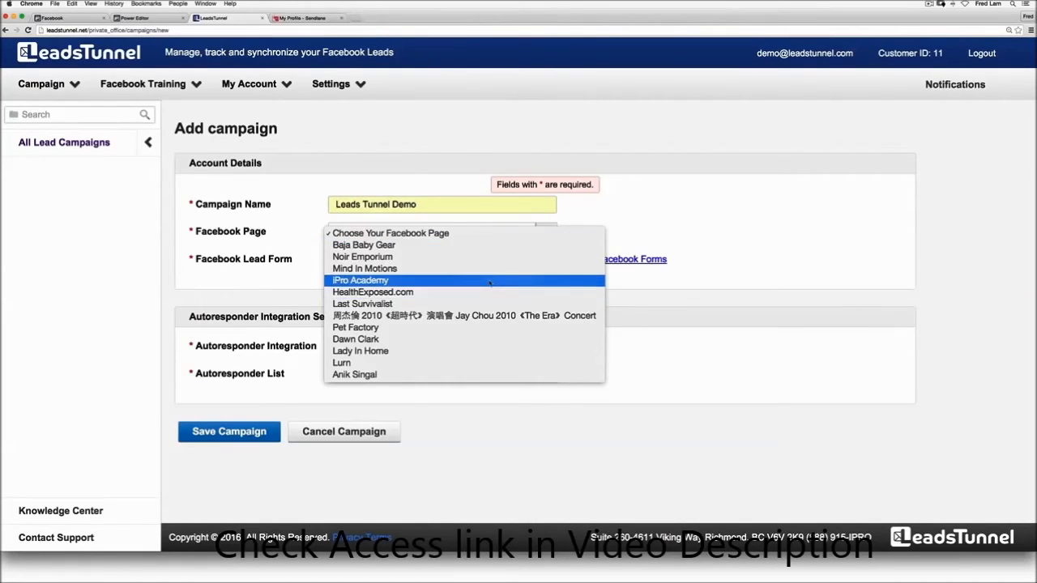
left_click(360, 279)
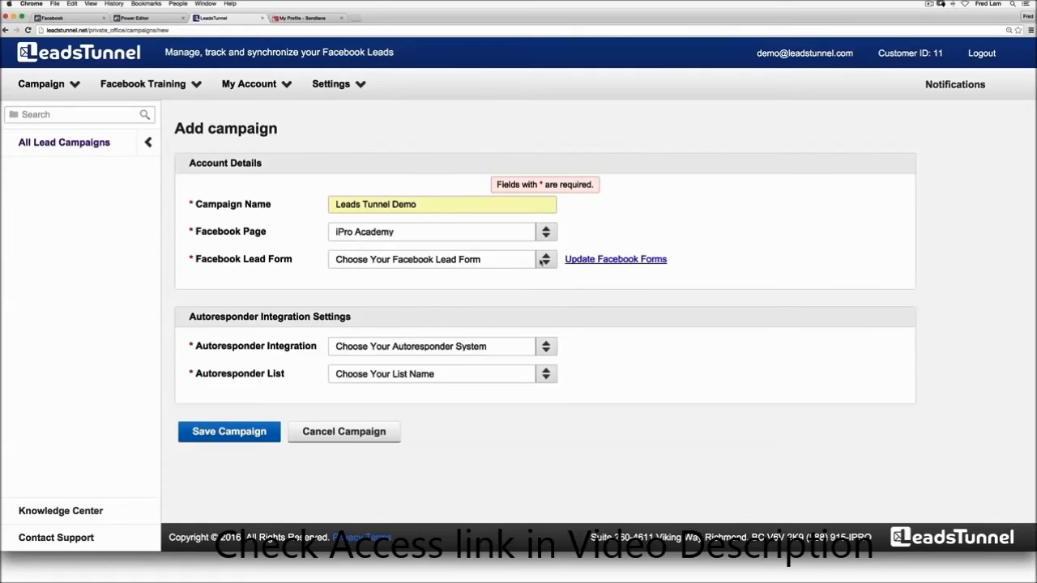
left_click(544, 259)
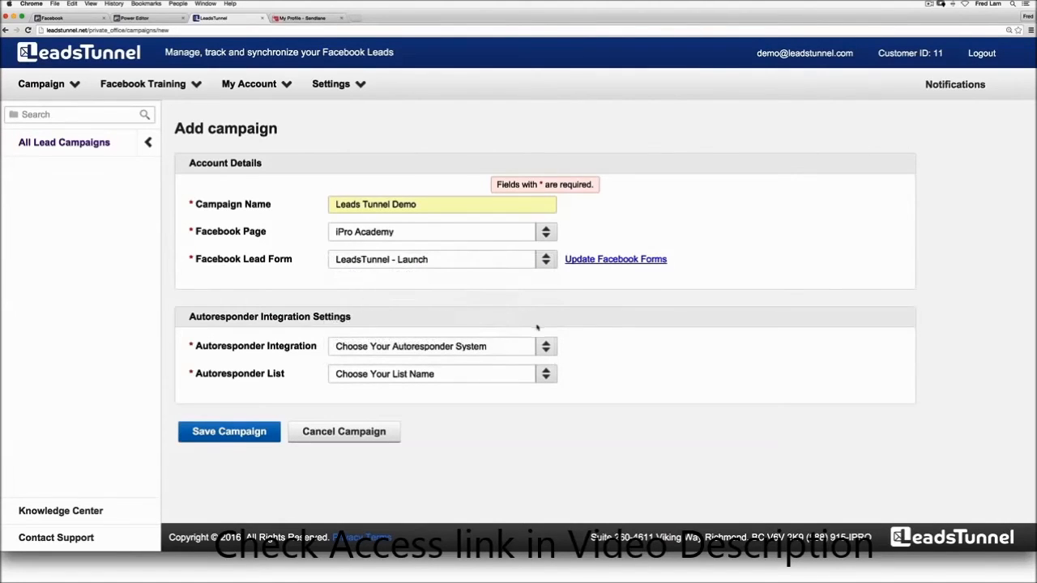
Link it to the LeadsTunnel - SendLane integration's Early Bird Access list and save the campaign
left_click(440, 346)
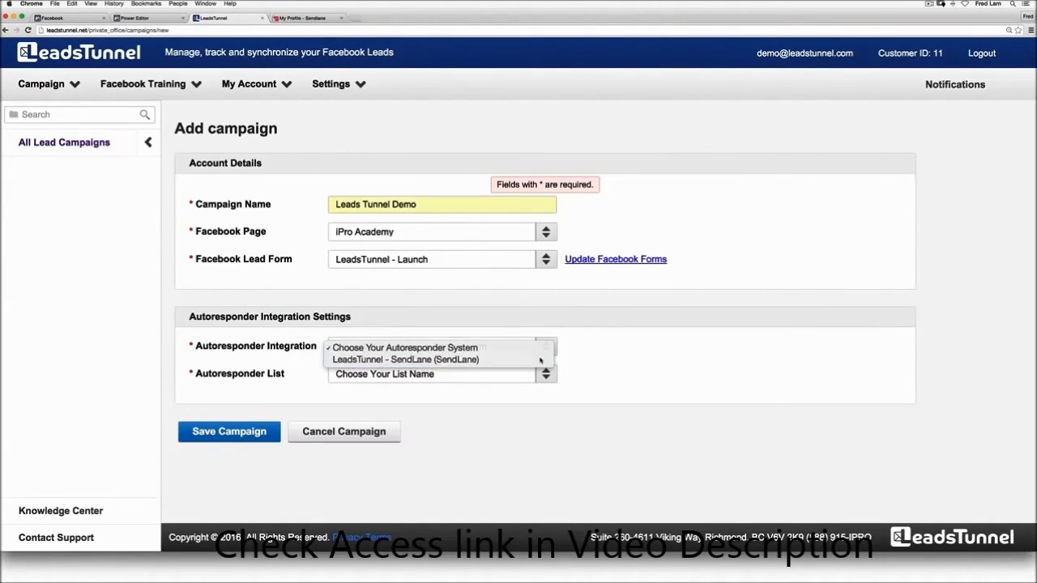
left_click(405, 359)
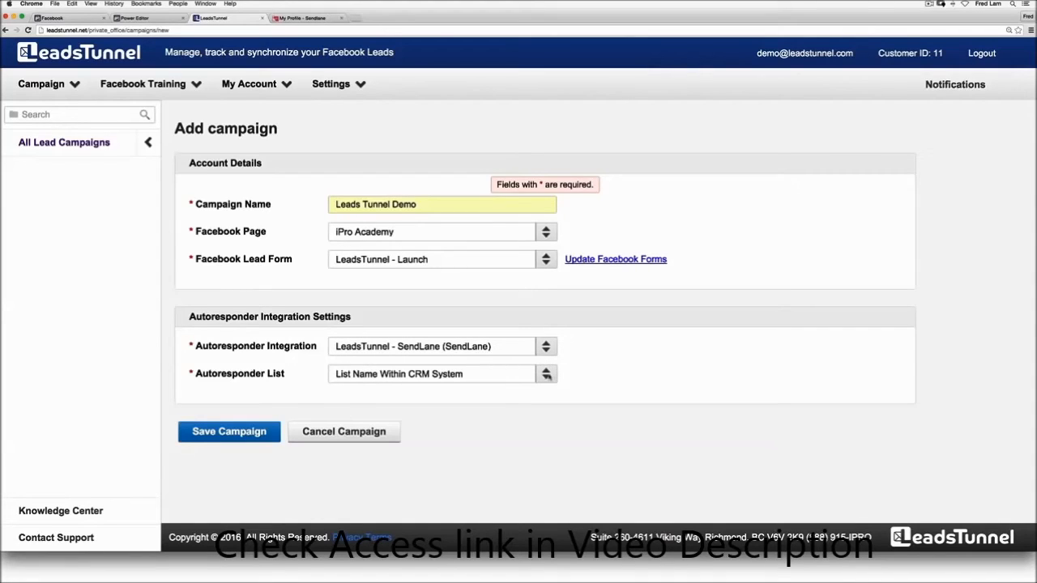
left_click(546, 373)
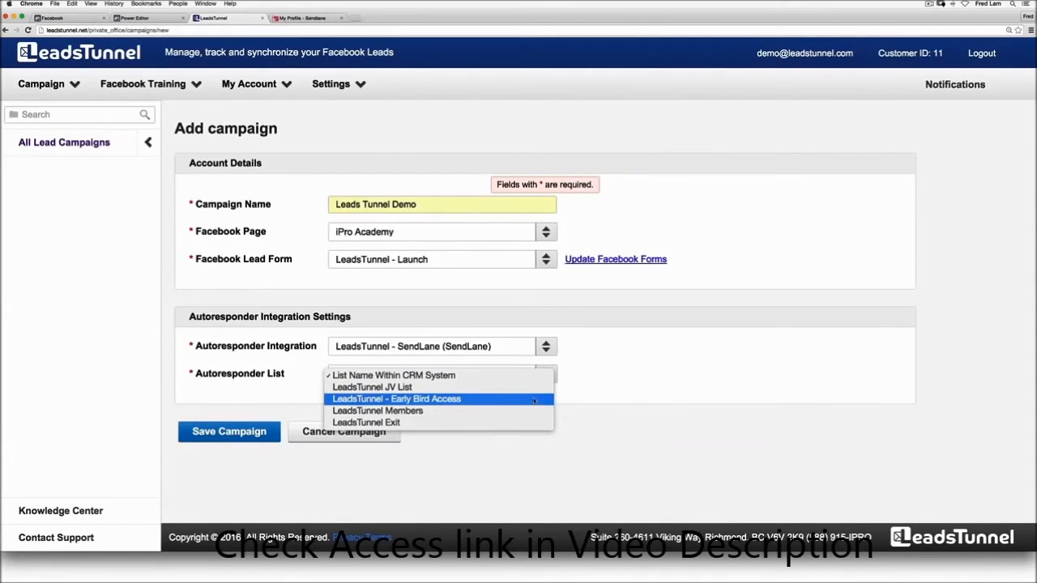
left_click(397, 398)
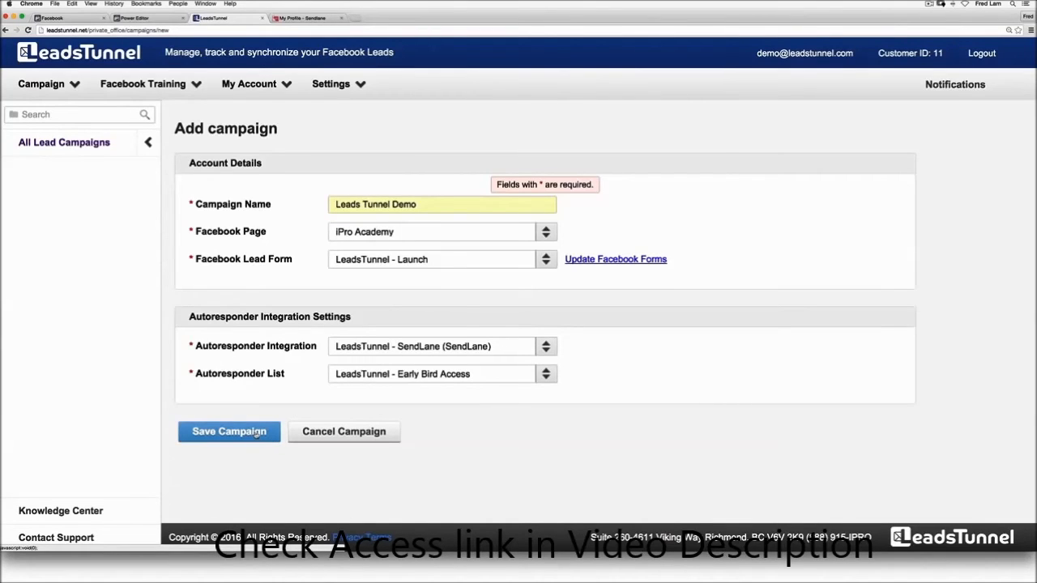
left_click(229, 431)
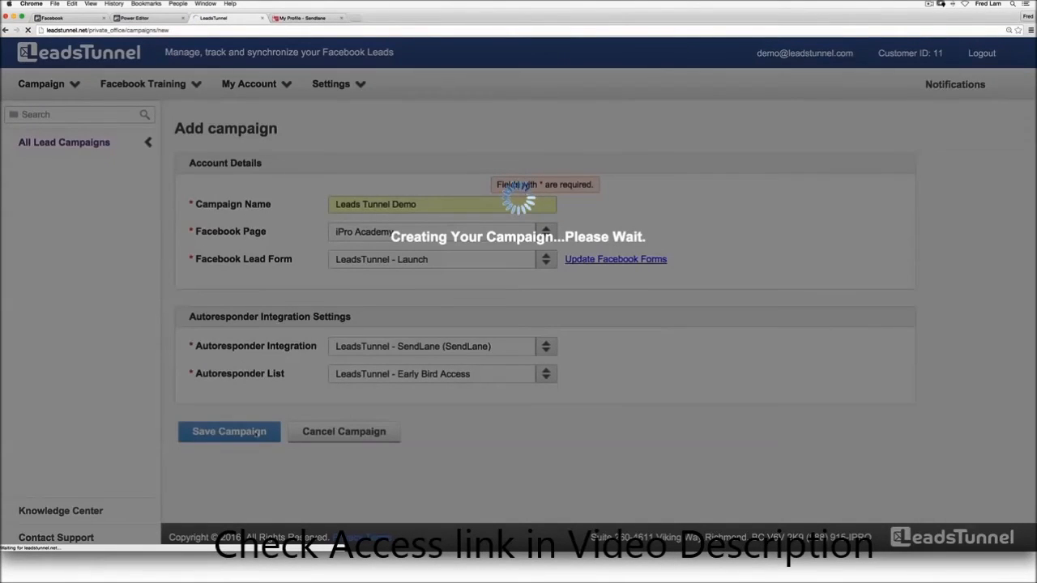
left_click(229, 431)
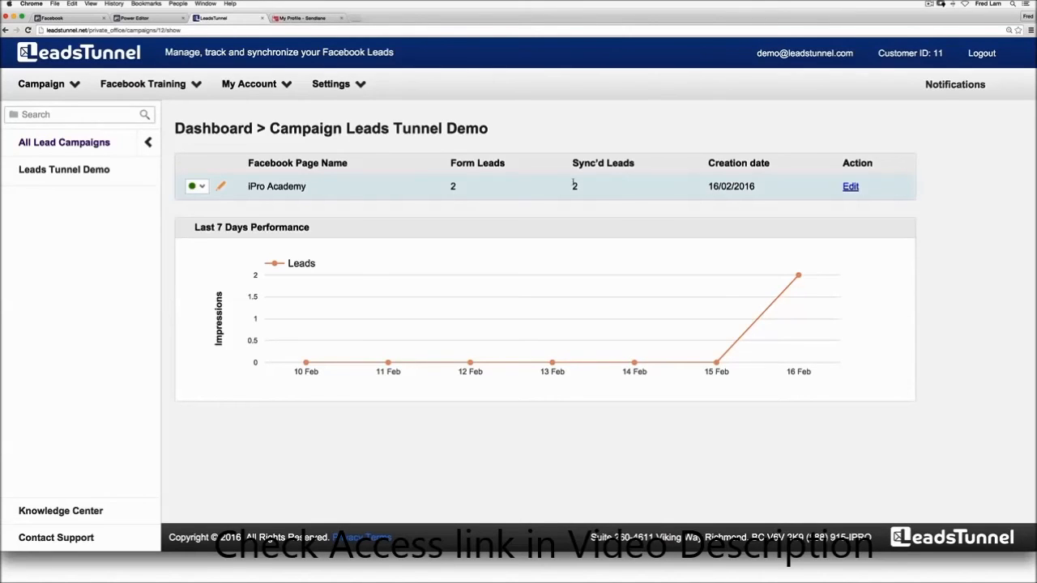
Log out of LeadsTunnel after viewing the 2 form leads and 2 synced leads
left_click(982, 52)
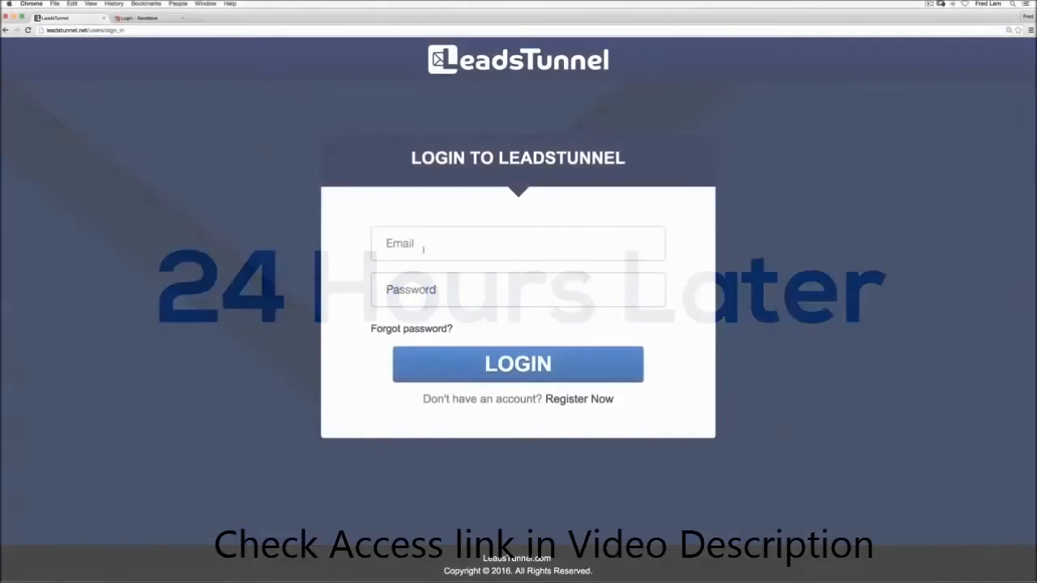
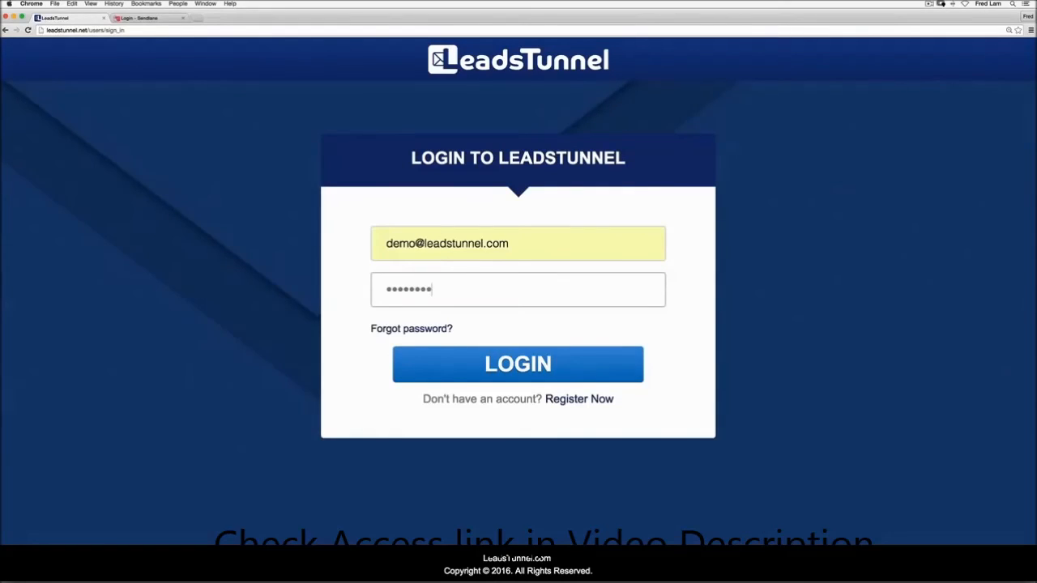
left_click(518, 362)
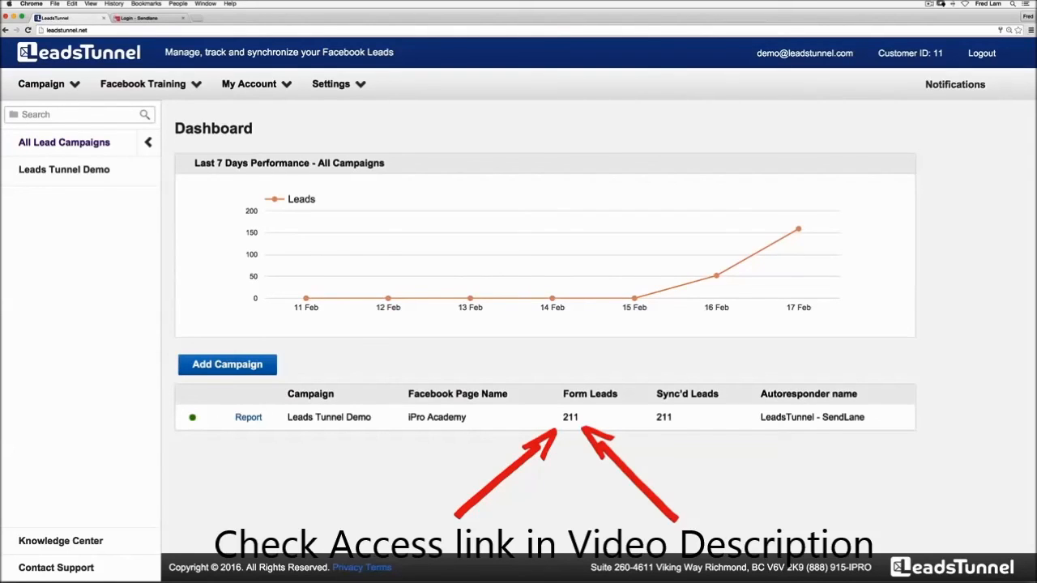
mouse_move(397, 225)
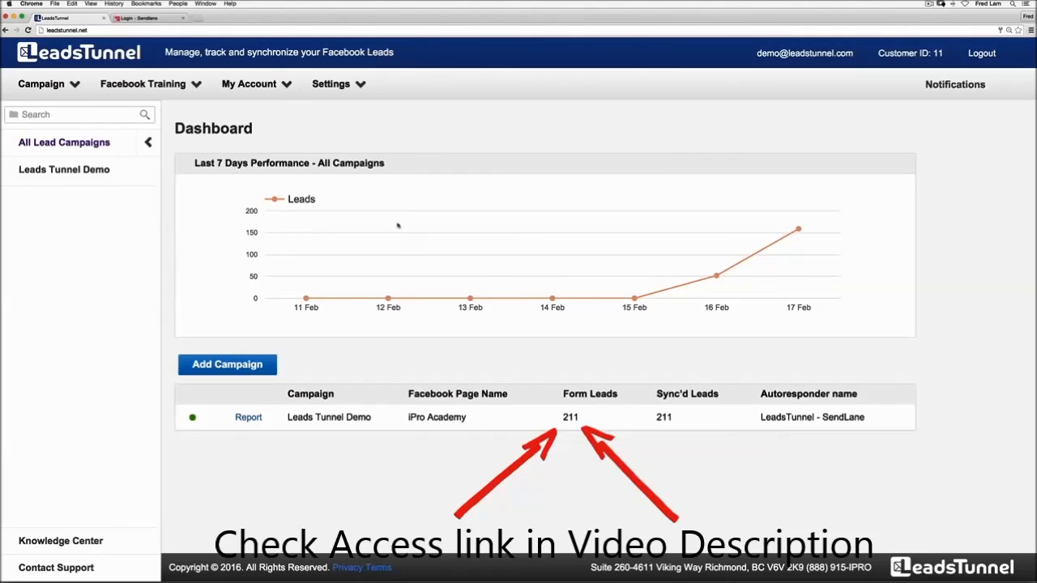
Sign in to Sendlane and show Lists with LeadsTunnel - Early Bird Access at 211 subscribers
left_click(138, 18)
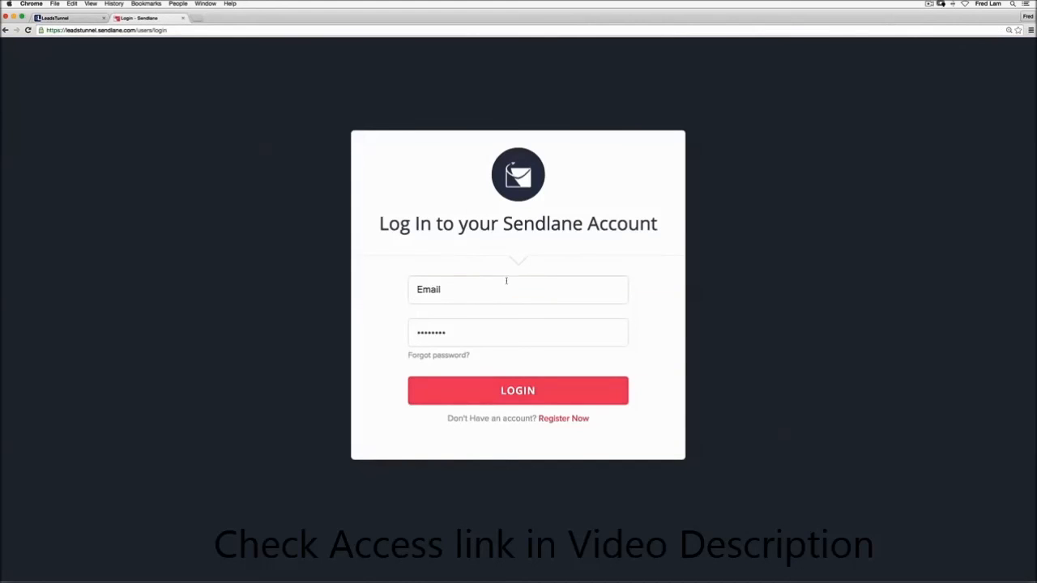
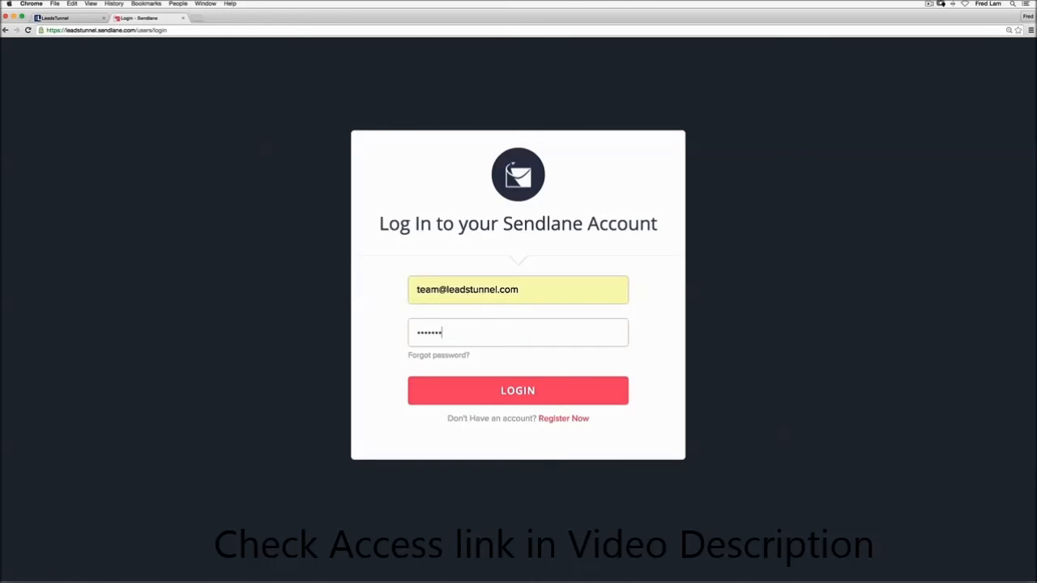
left_click(519, 390)
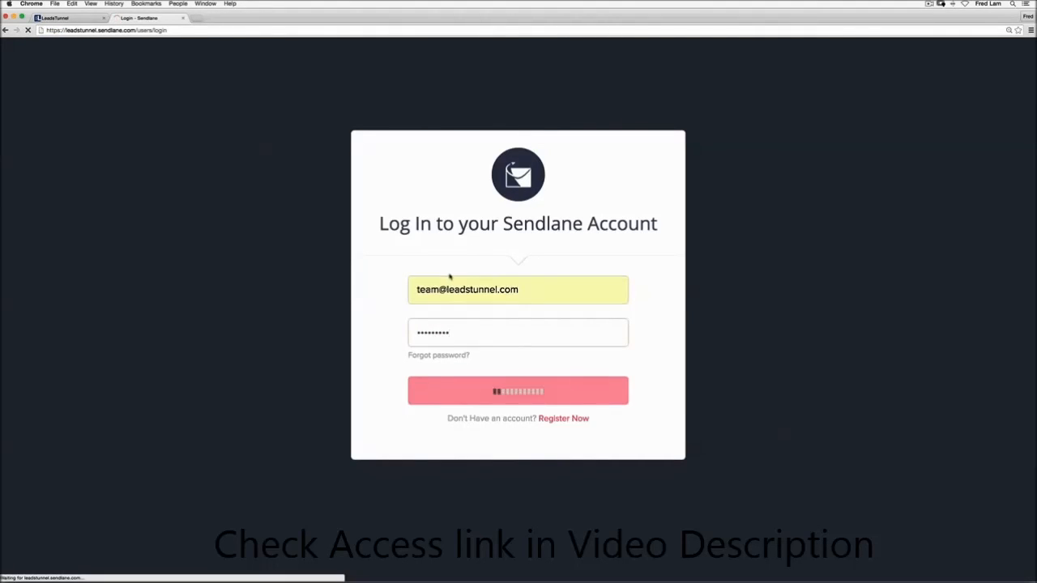
left_click(519, 390)
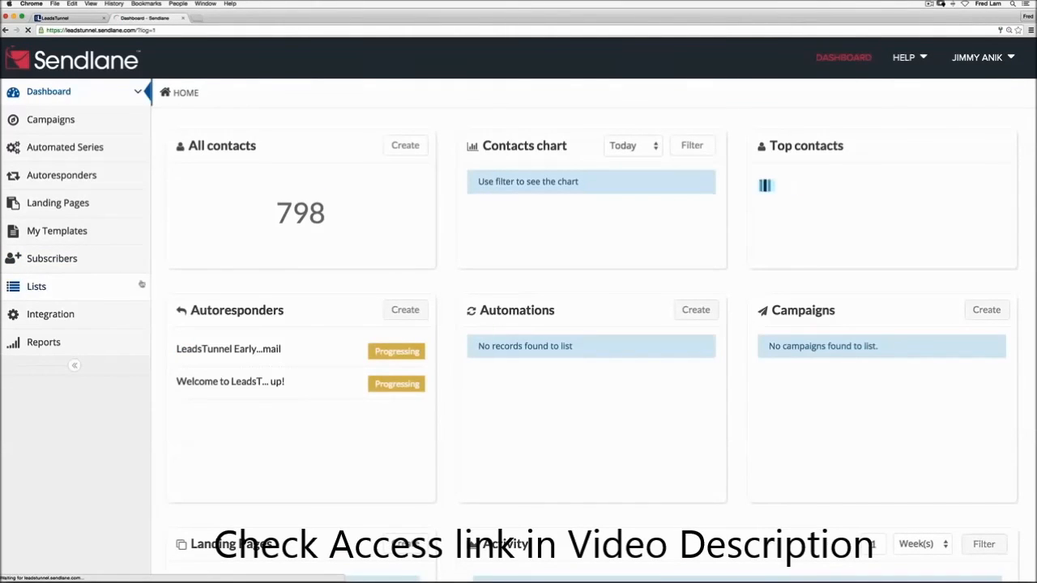
left_click(35, 285)
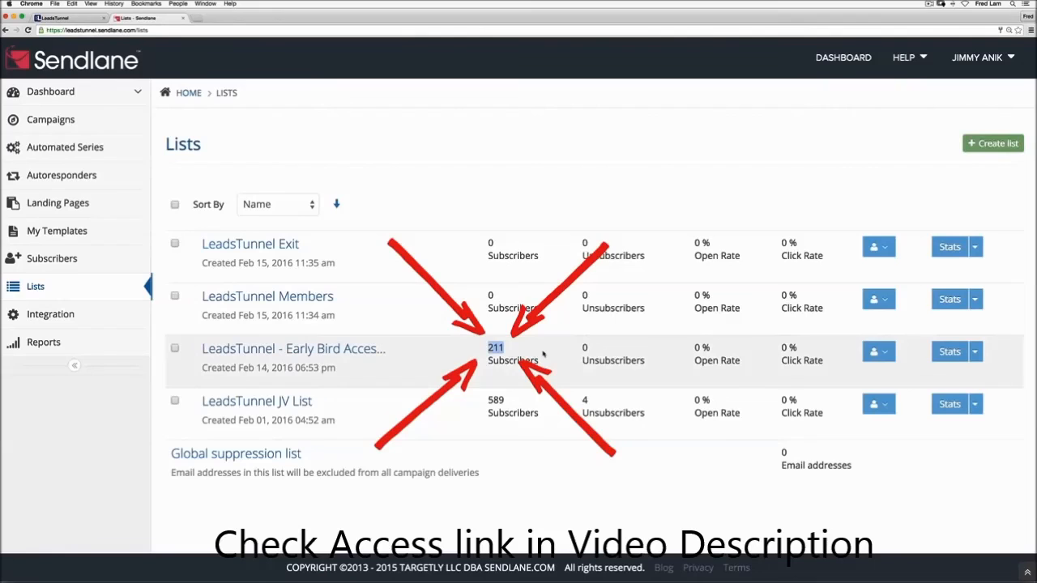